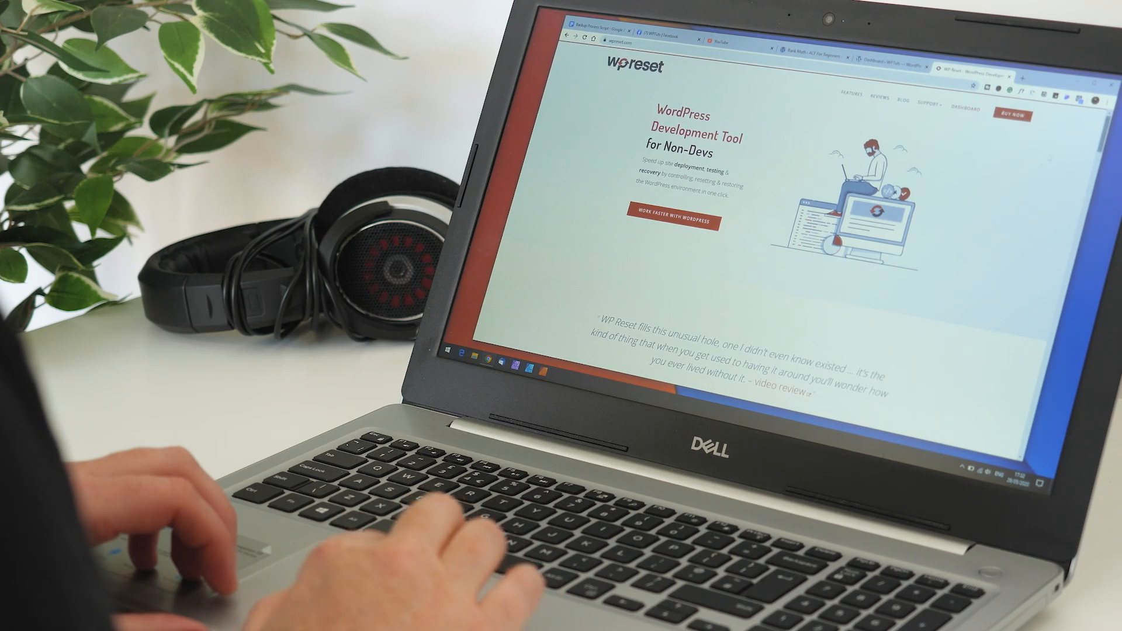
- Open WP Reset PRO's Collections tab showing WooCommerce Clean & Basic with Hello Elementor and Woolementor
scroll("down", 3)
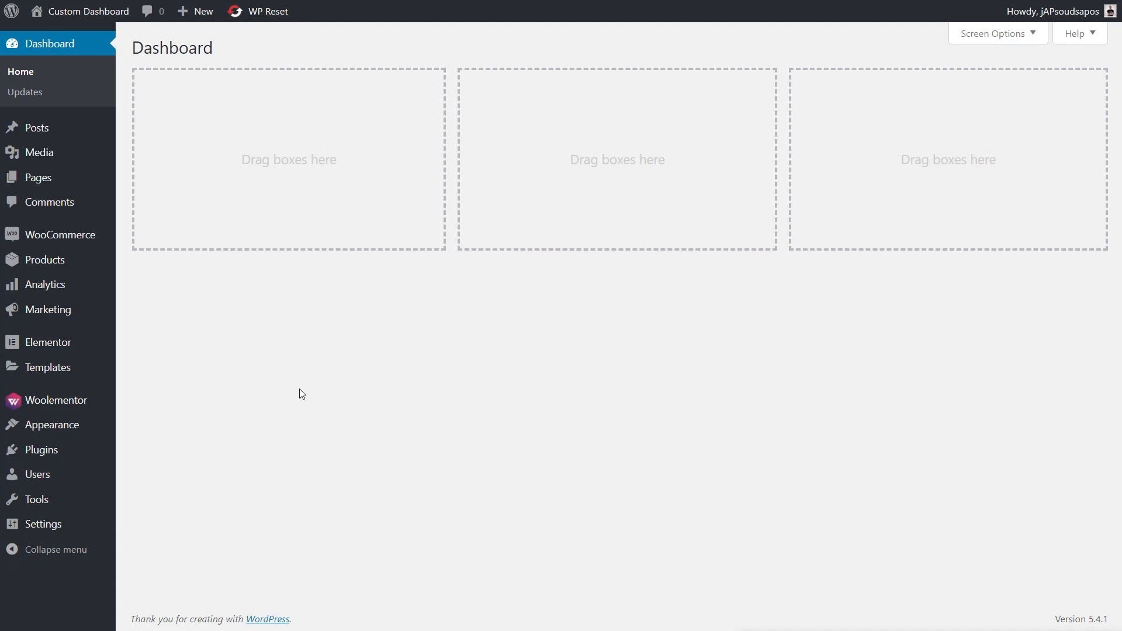
left_click(268, 11)
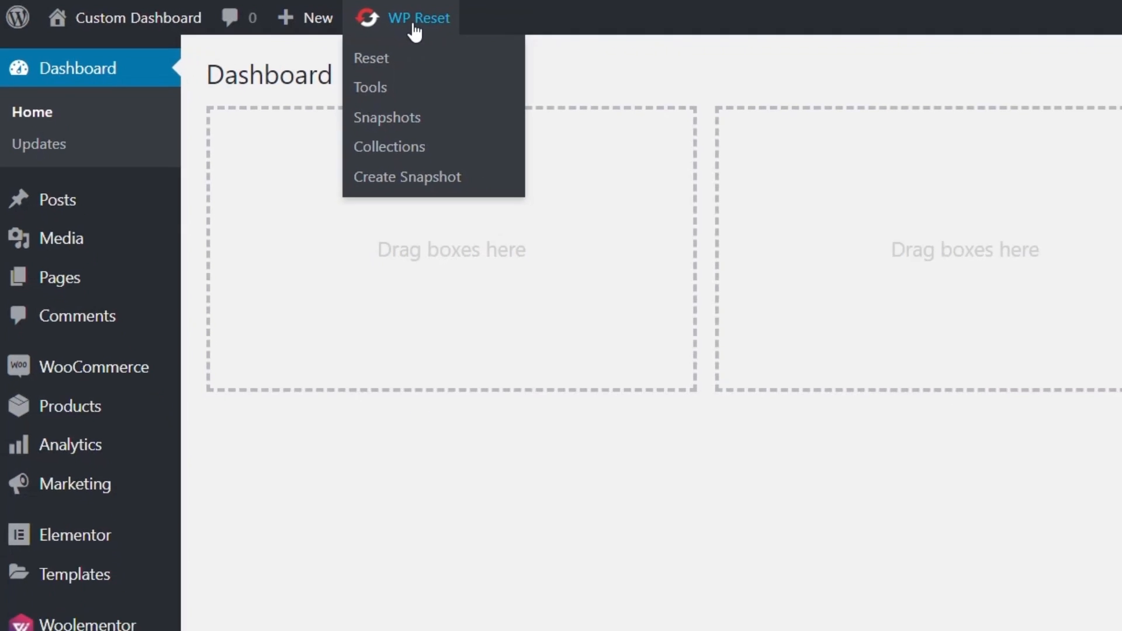
scroll("down", 3)
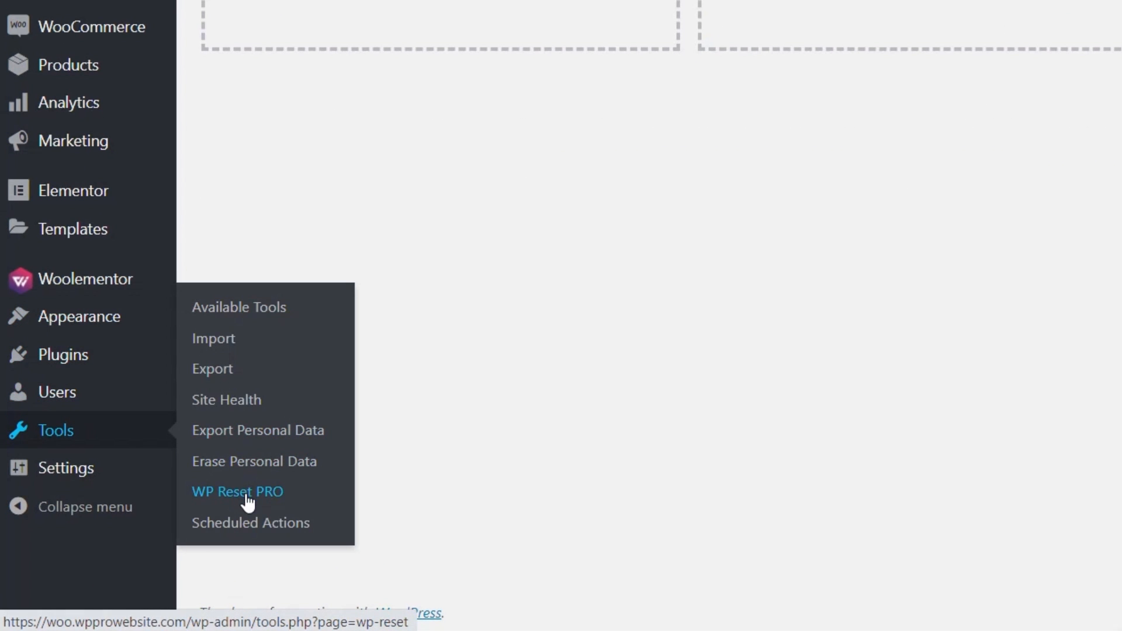
left_click(237, 492)
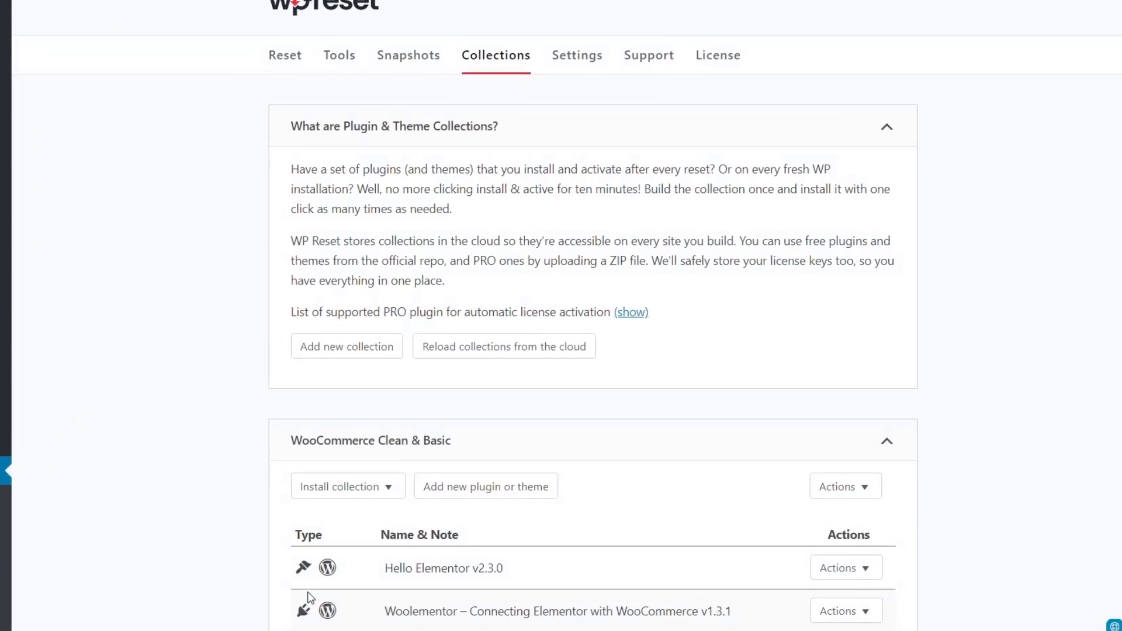
scroll("down", 3)
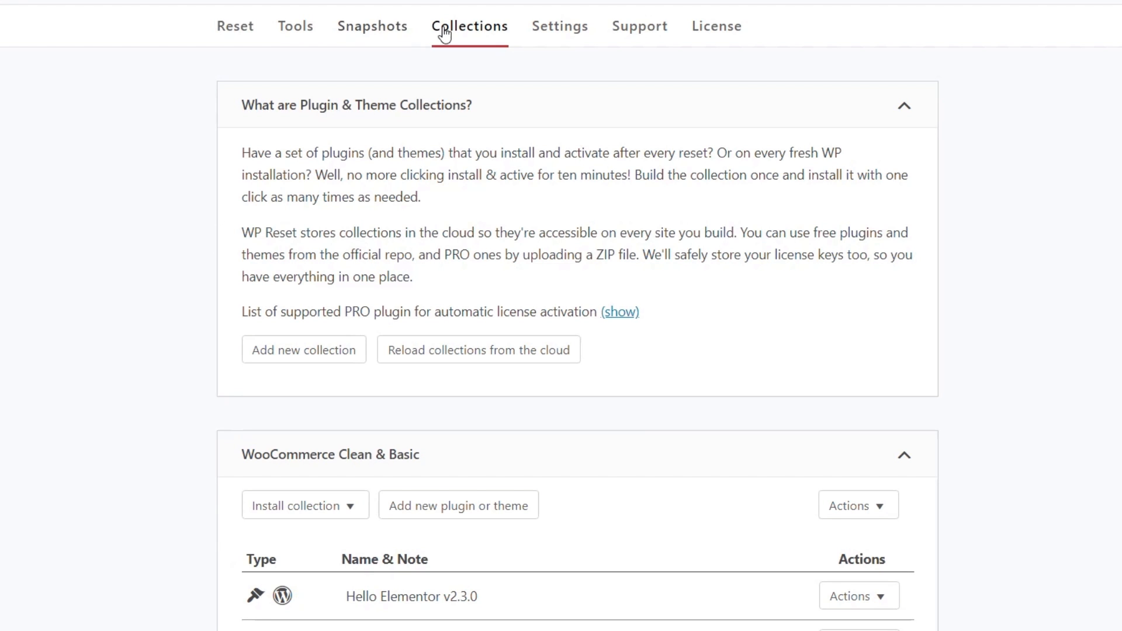
- View user-created snapshots, opening and closing the Pre-Collection Setup snapshot's Actions list
left_click(372, 26)
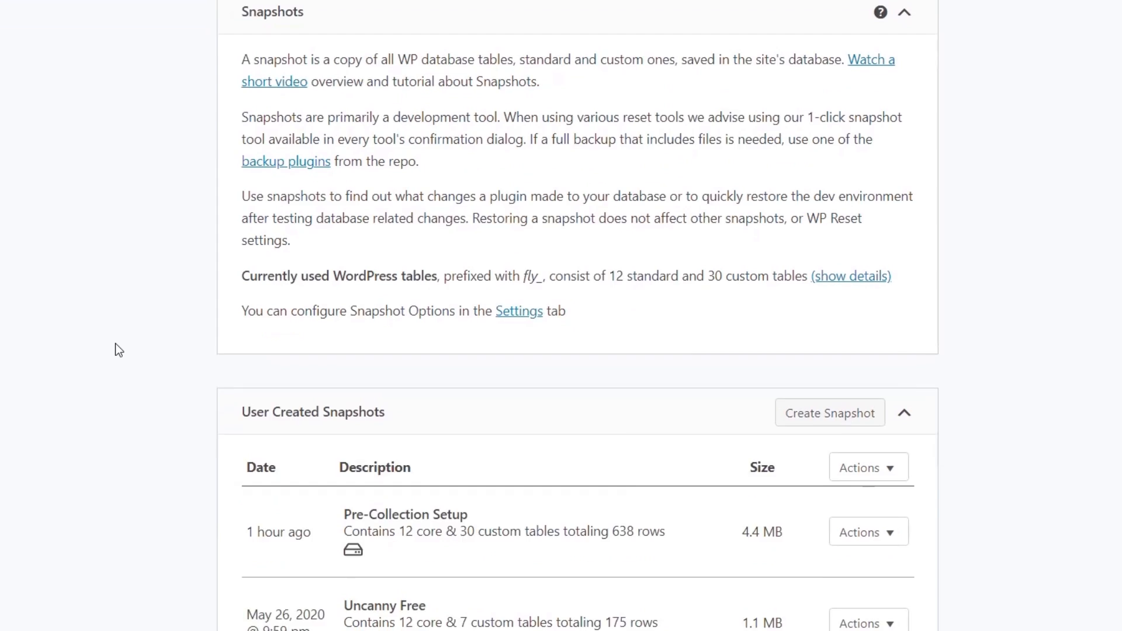
scroll("down", 3)
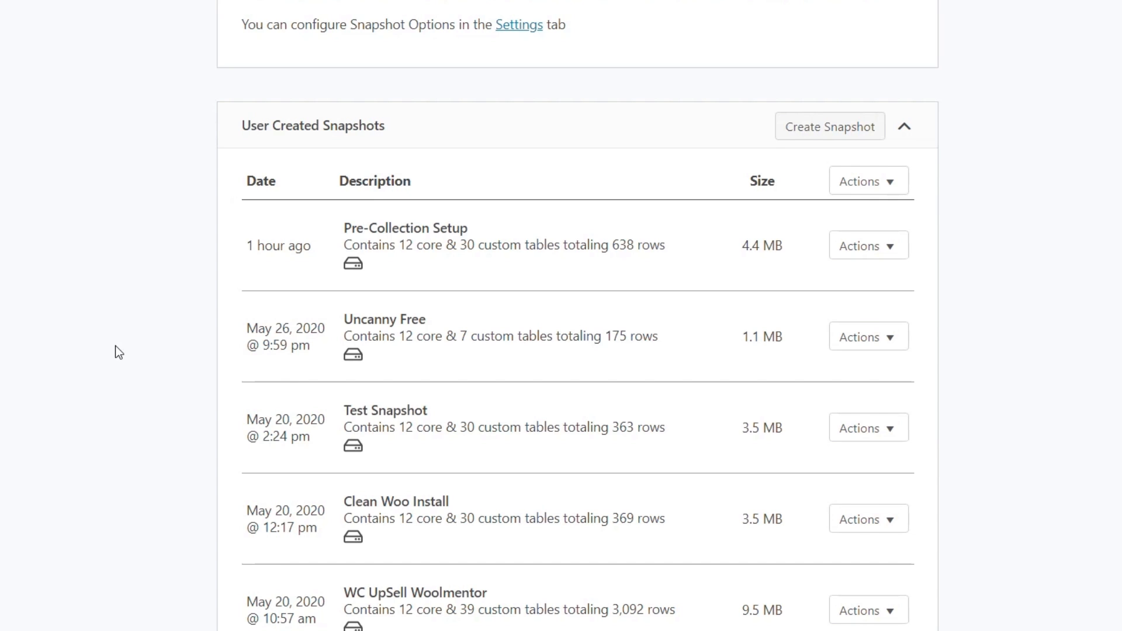
mouse_move(940, 214)
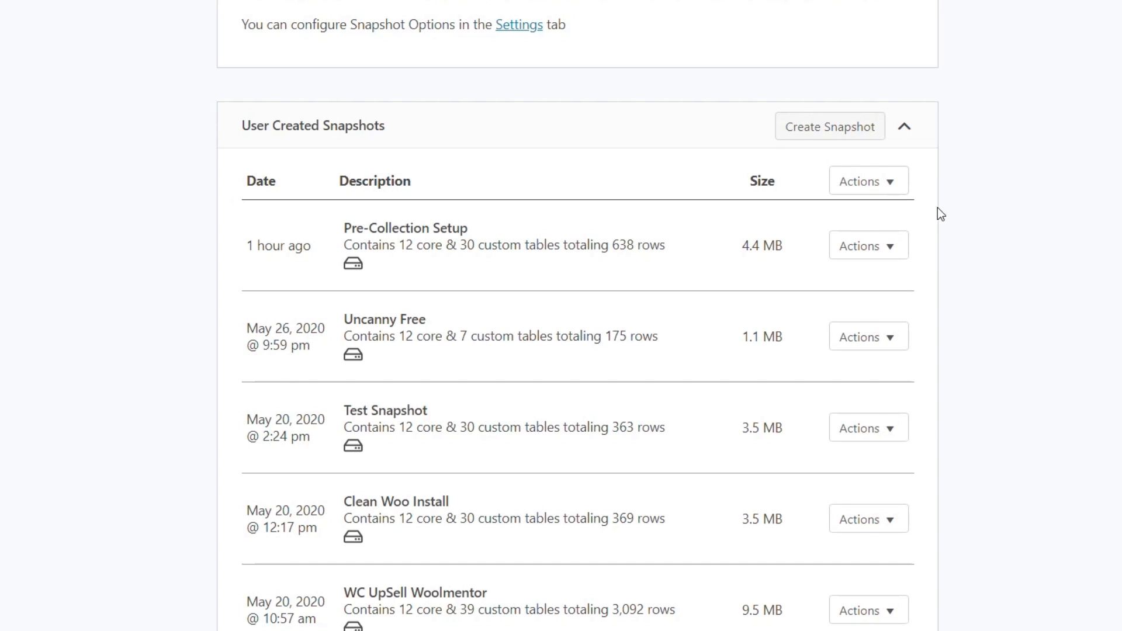
mouse_move(410, 242)
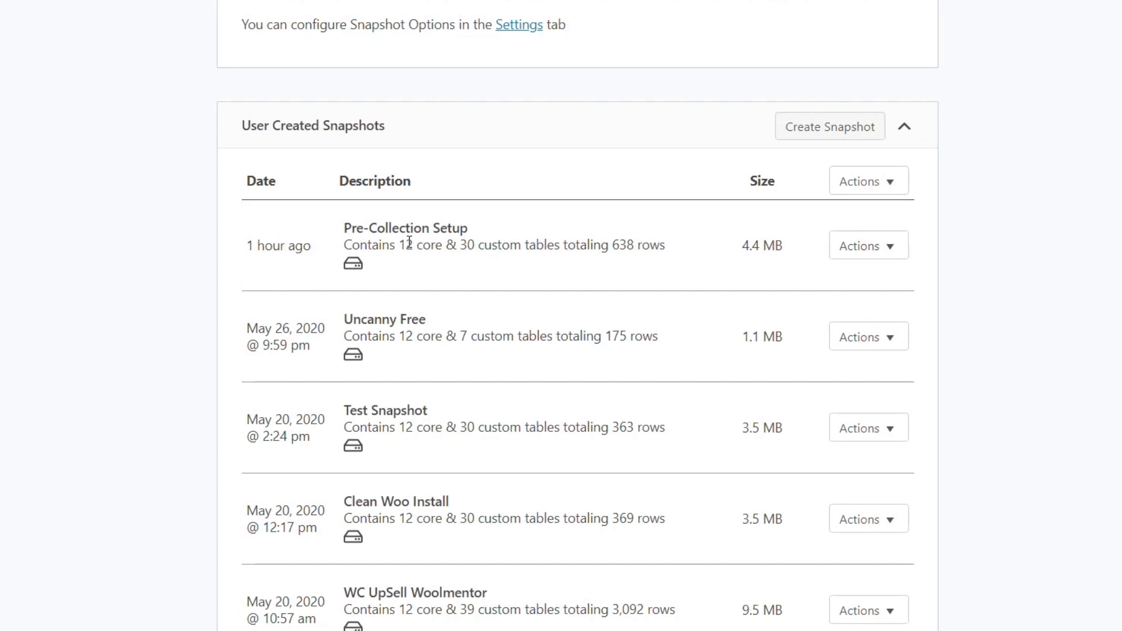
mouse_move(460, 369)
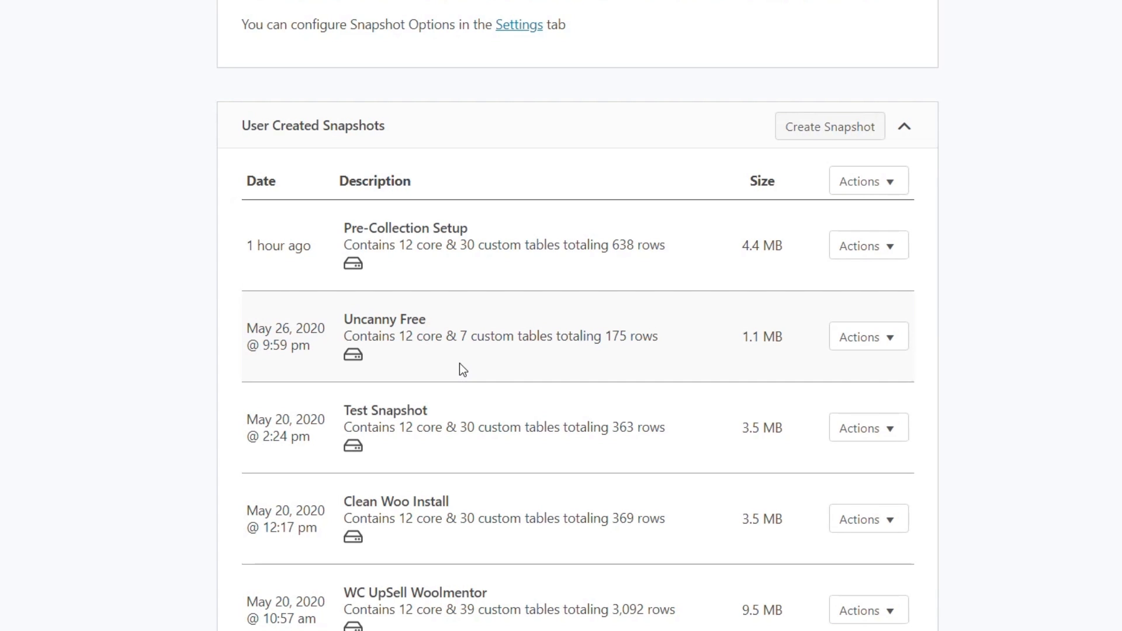
left_click(868, 246)
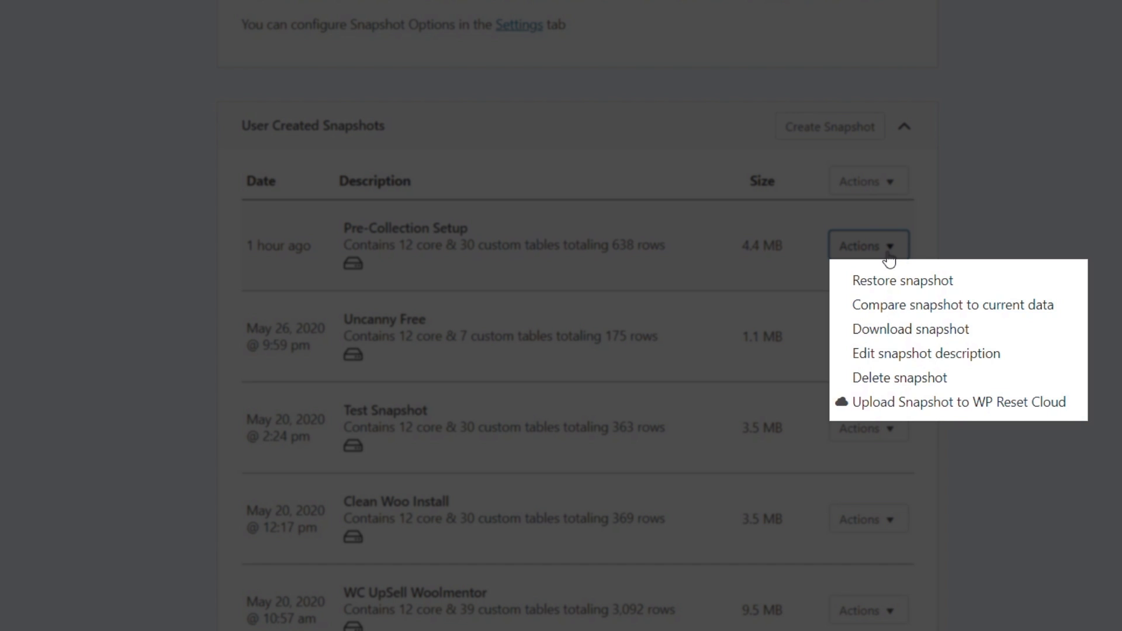
left_click(1022, 280)
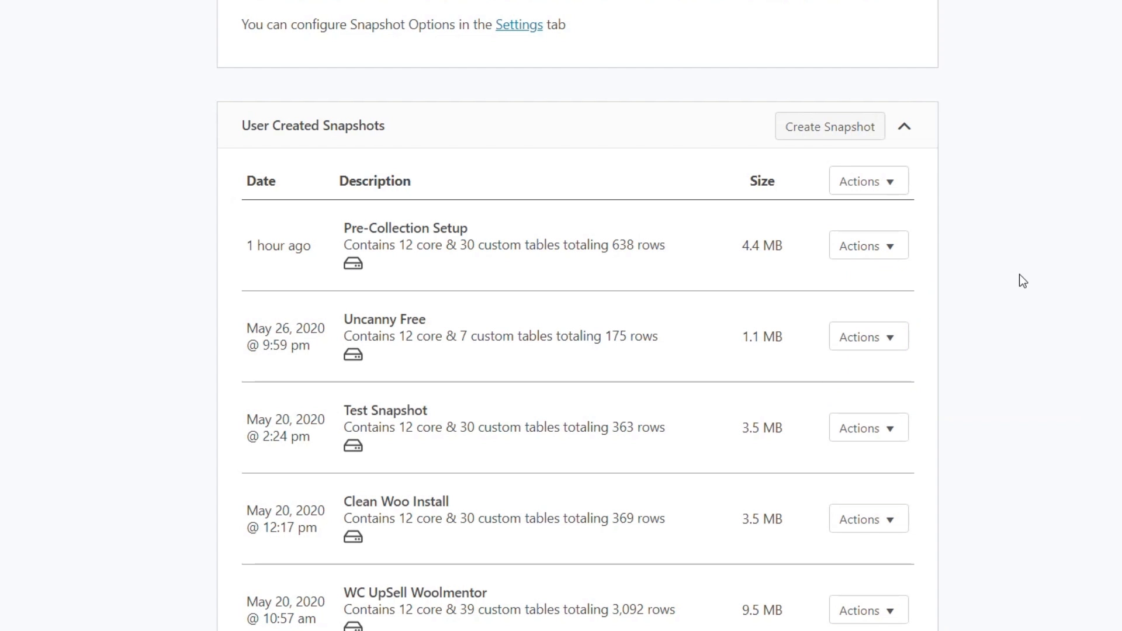
mouse_move(829, 134)
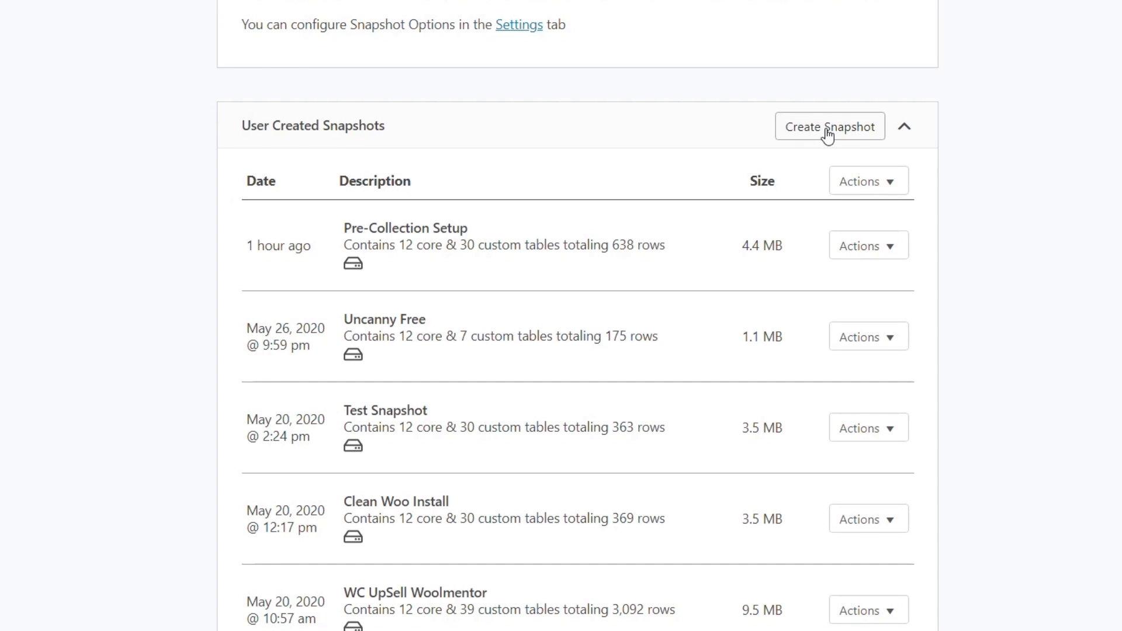
- Create a new snapshot with the description 'Test Snapshot'
left_click(829, 127)
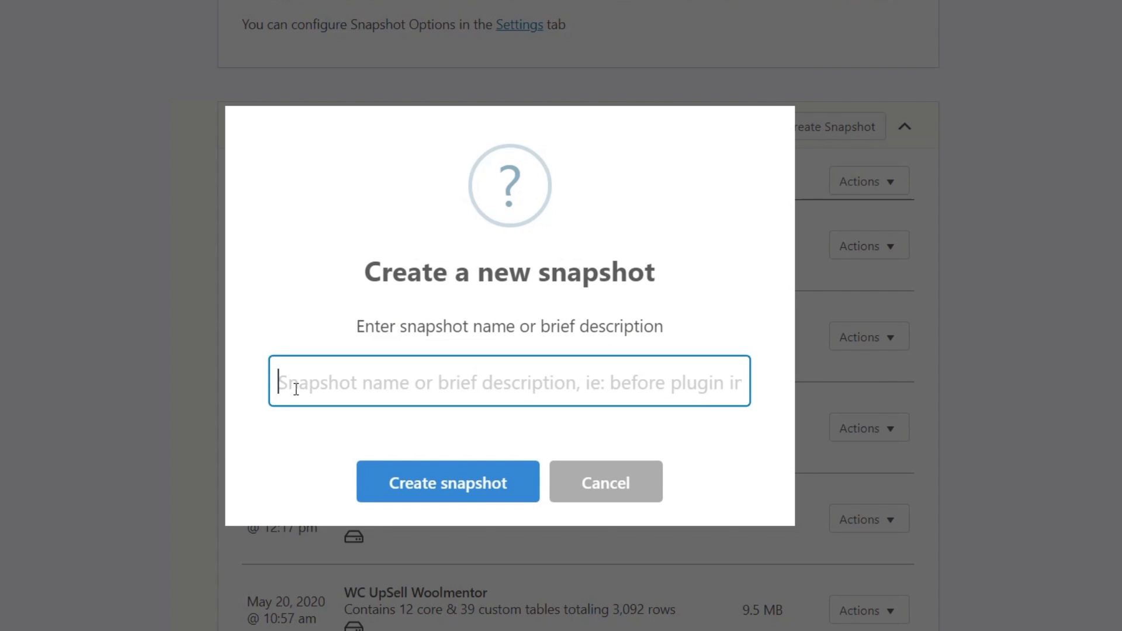
type("Test Snapshot")
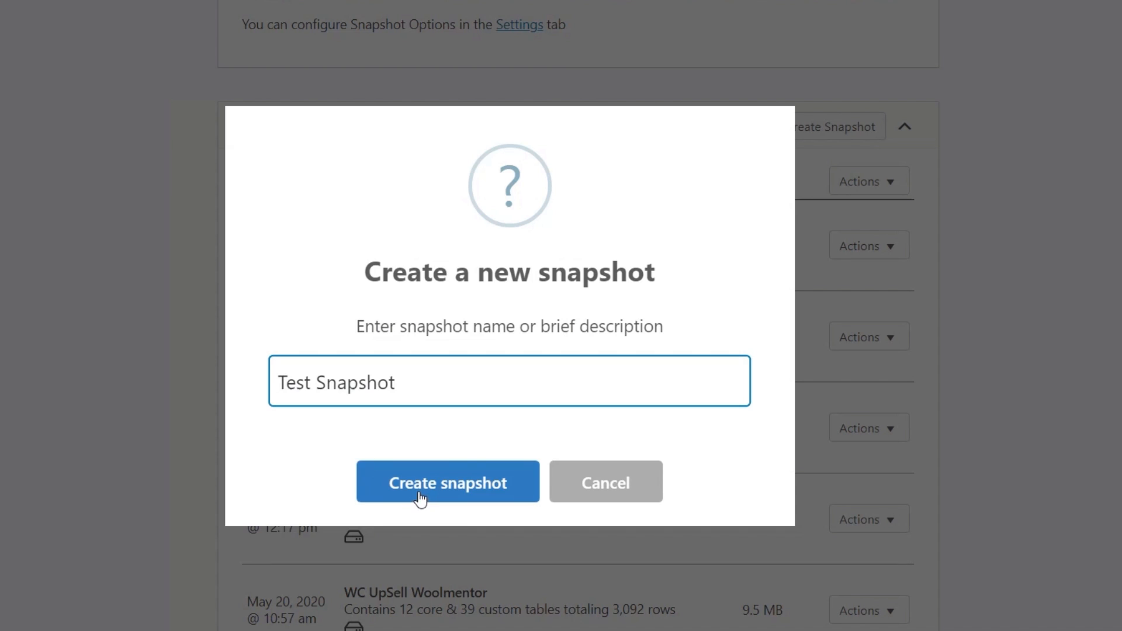
left_click(447, 482)
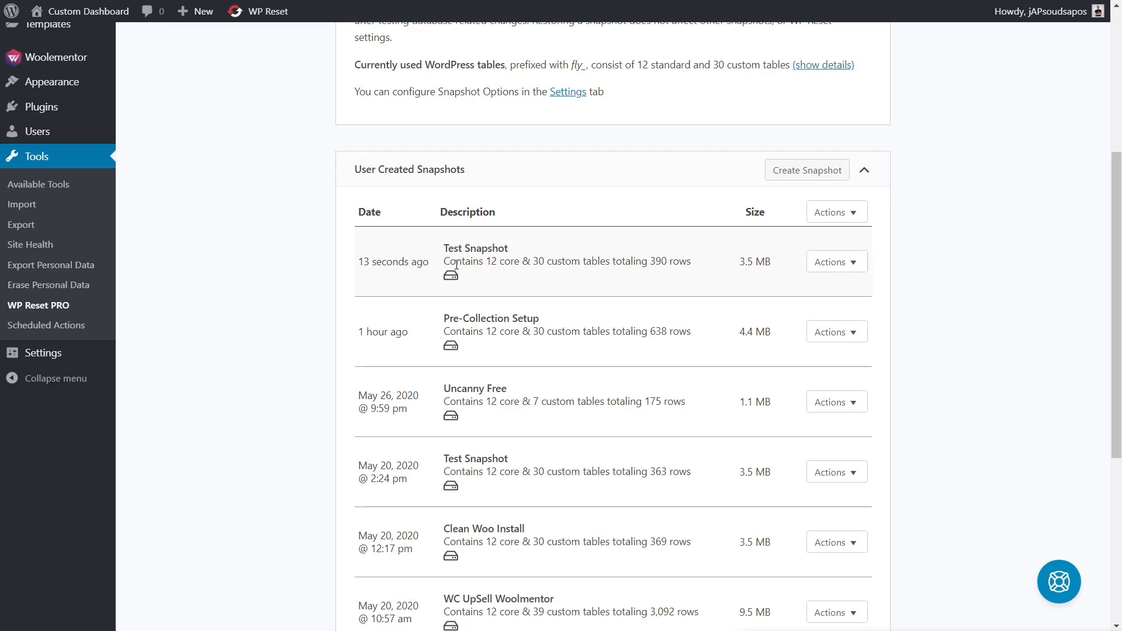
mouse_move(860, 281)
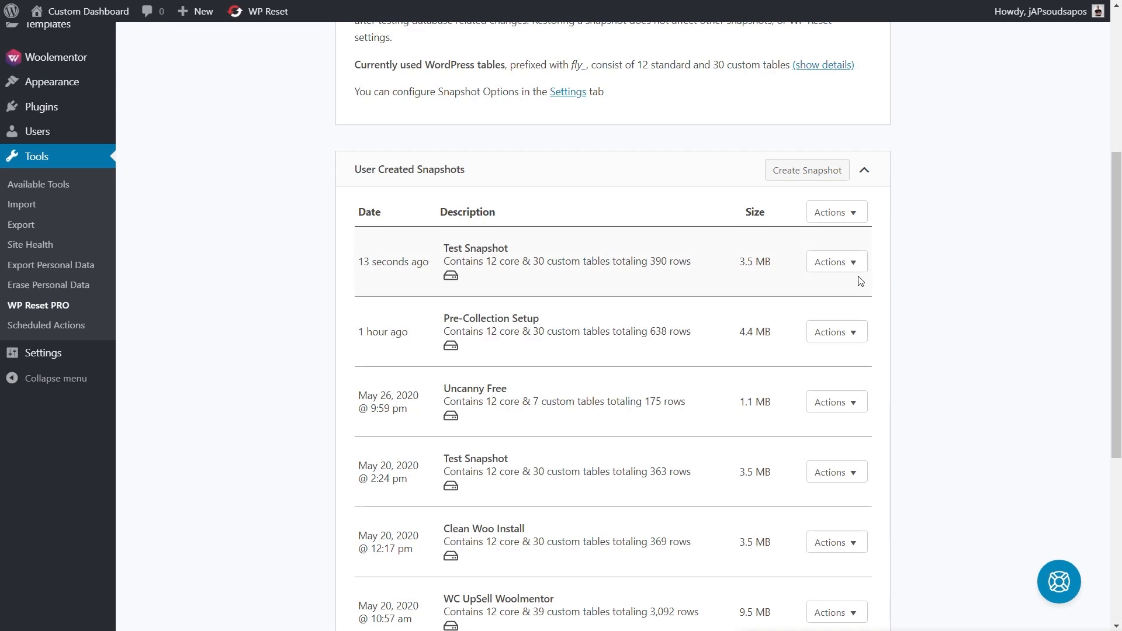
left_click(835, 261)
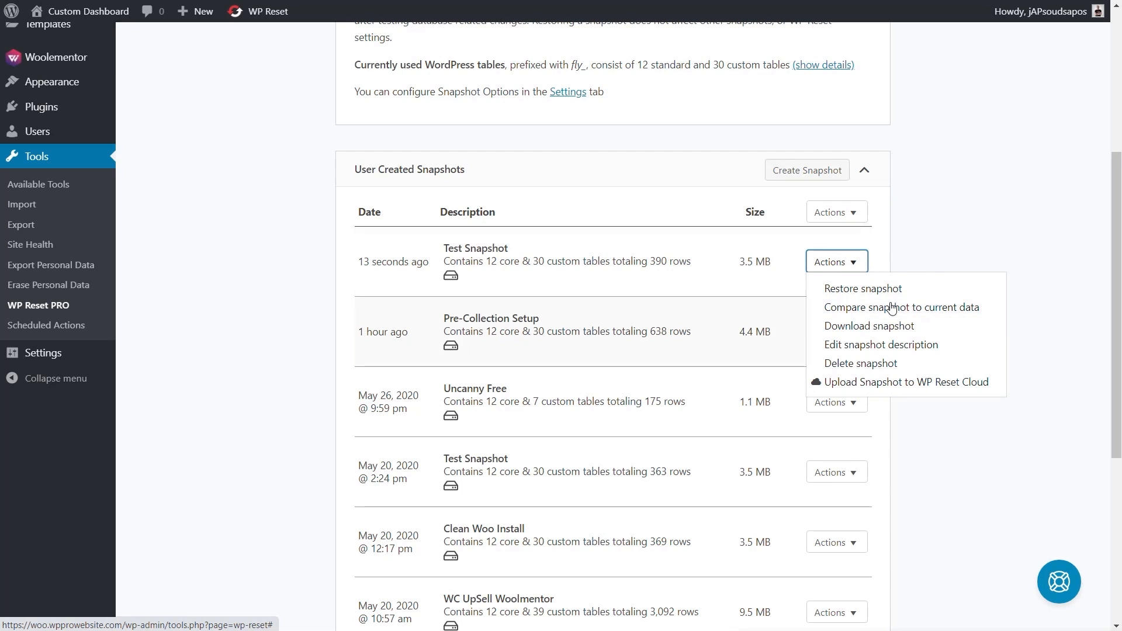
left_click(835, 261)
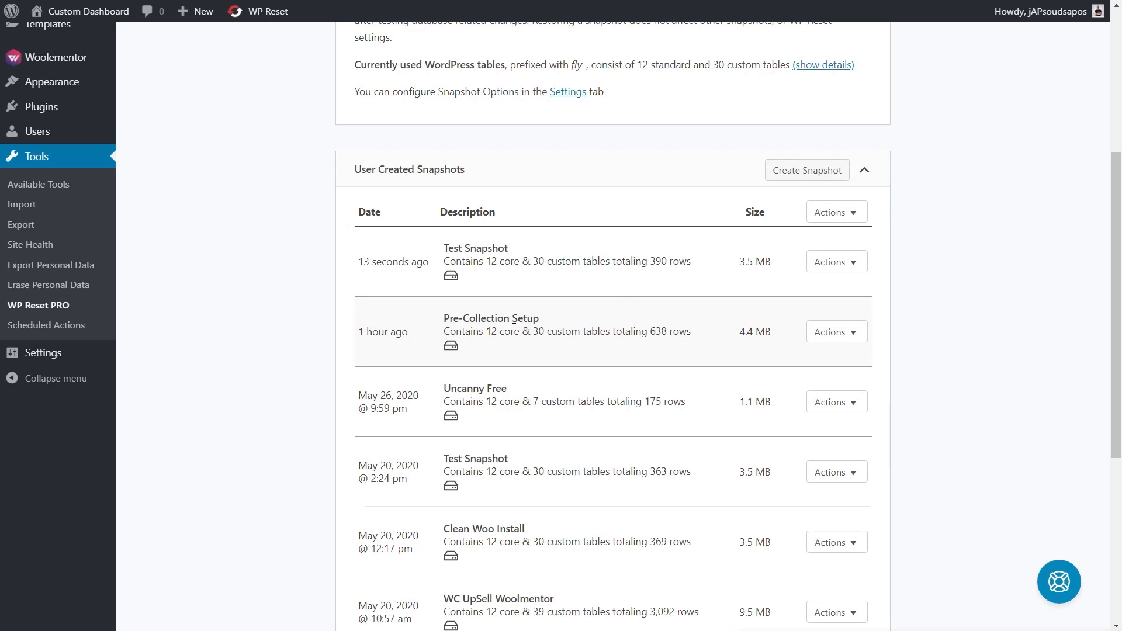
left_click(835, 331)
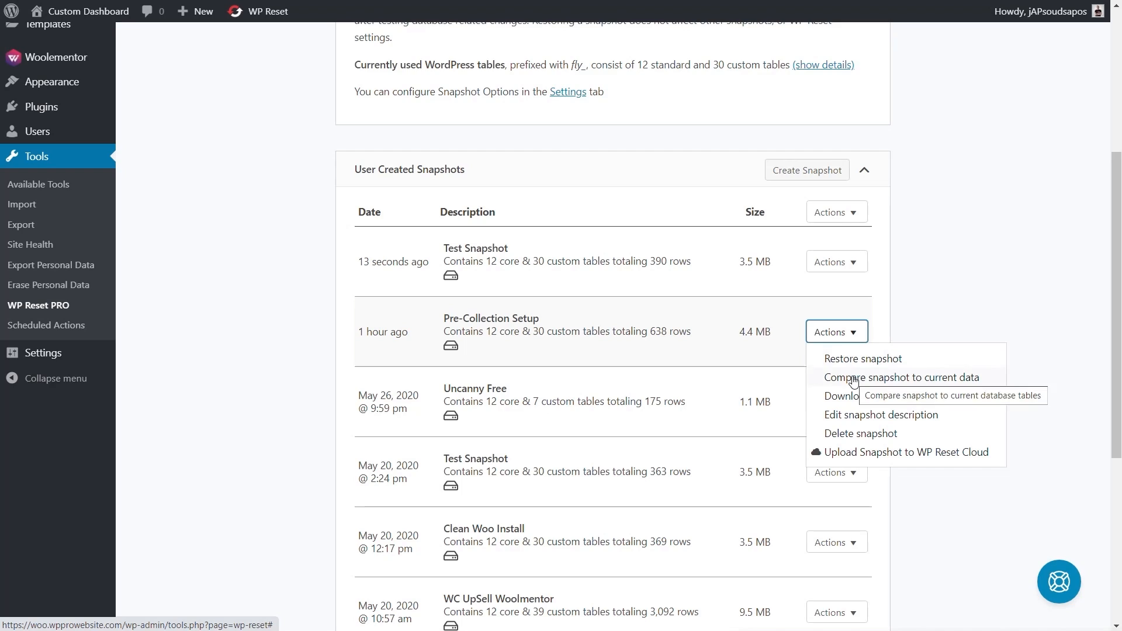
left_click(902, 377)
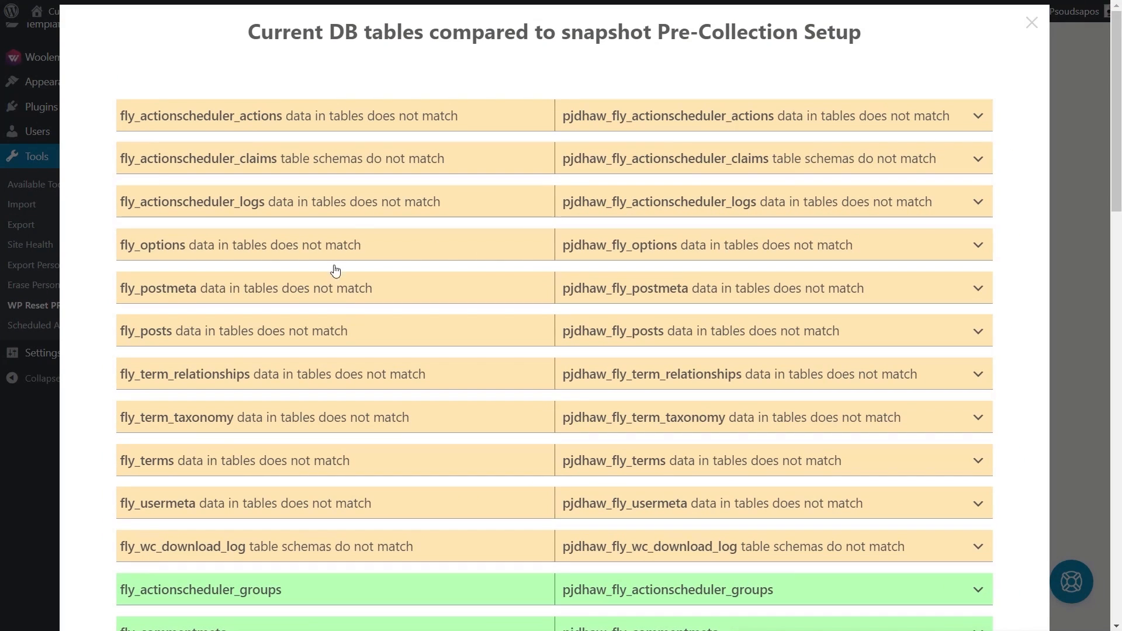
scroll("down", 3)
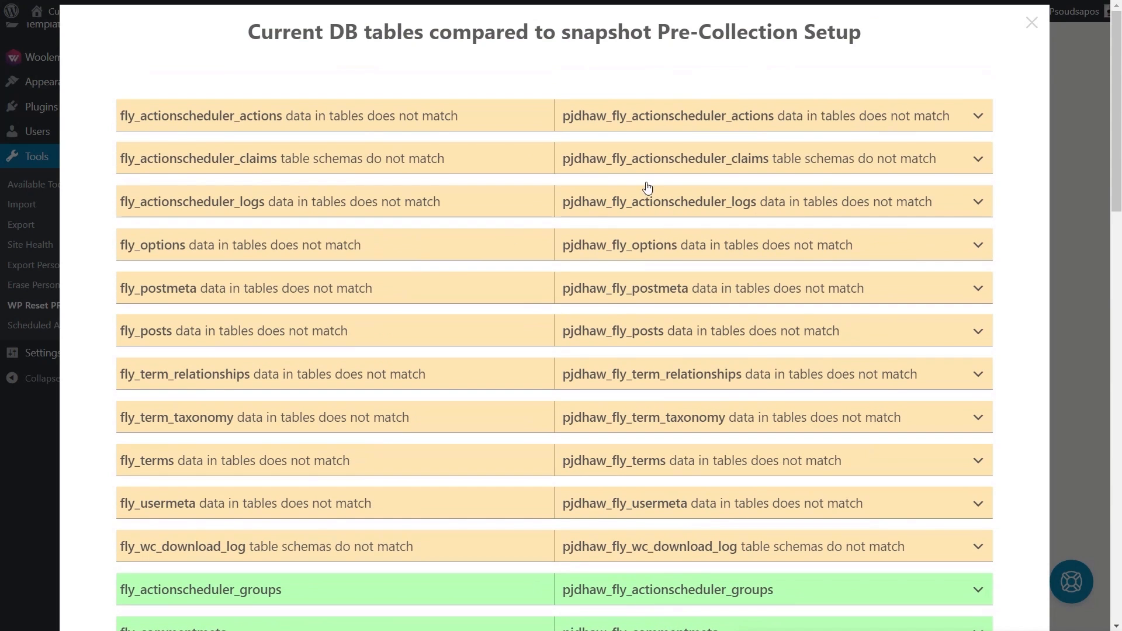
left_click(1031, 22)
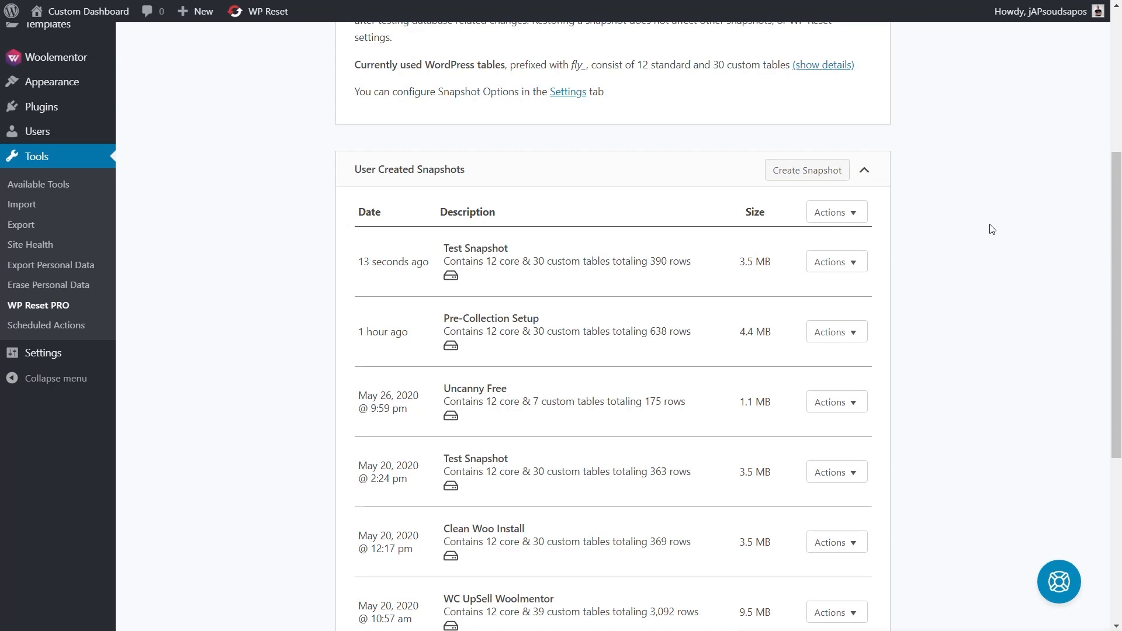
- Reset the site to a fresh WordPress install and view the Welcome dashboard
left_click(48, 42)
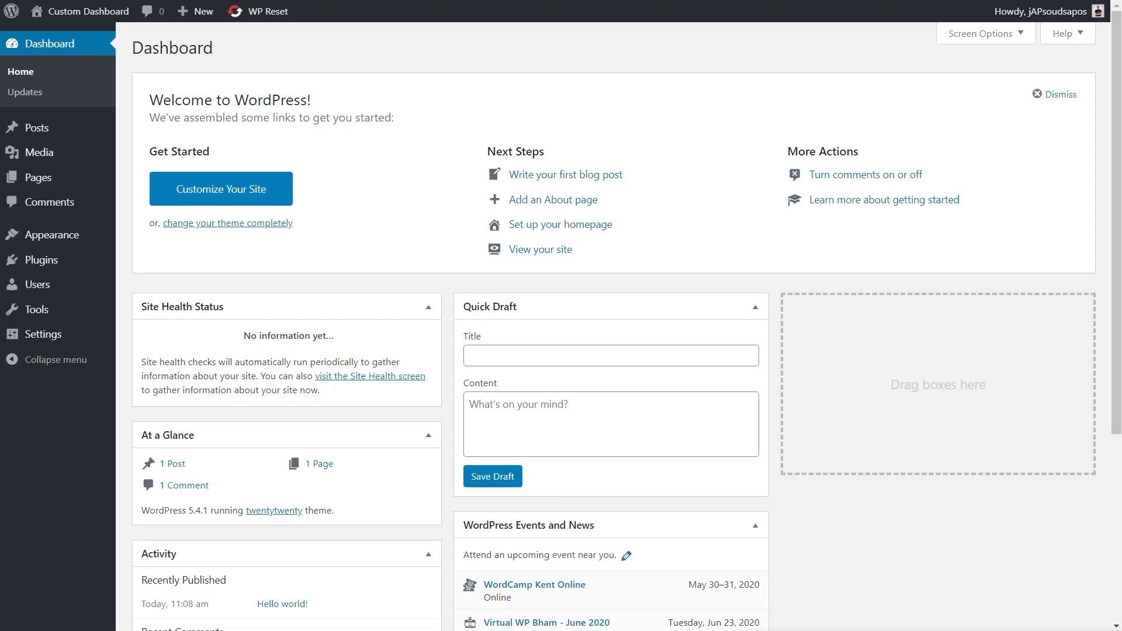
- Return to Collections via the WP Reset toolbar menu, then open and dismiss the collection's Actions
left_click(270, 11)
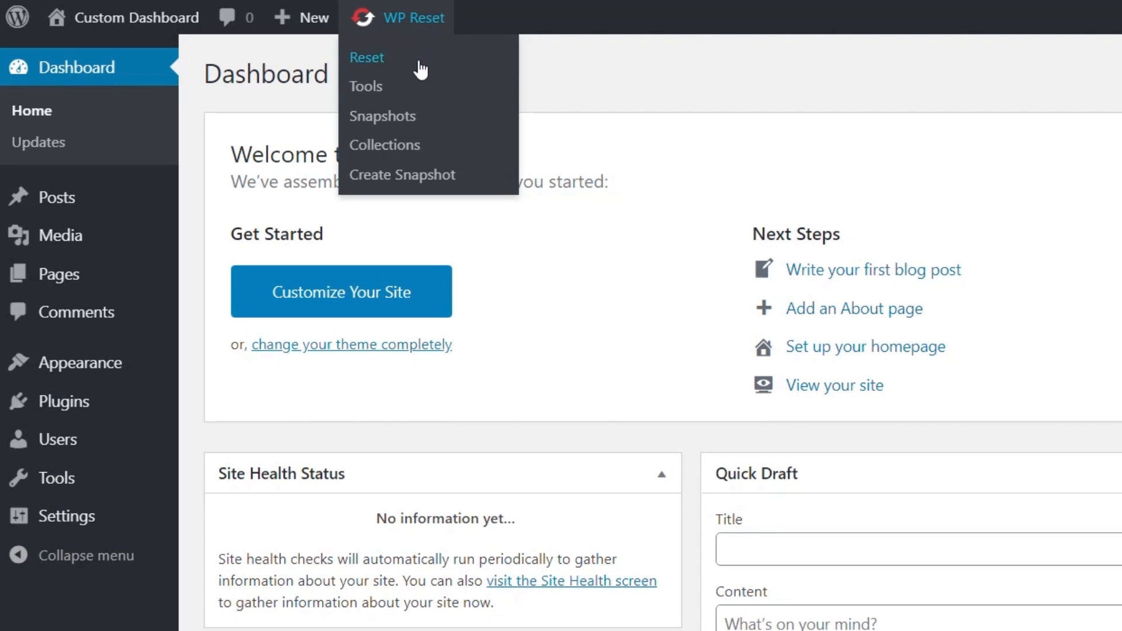
mouse_move(385, 145)
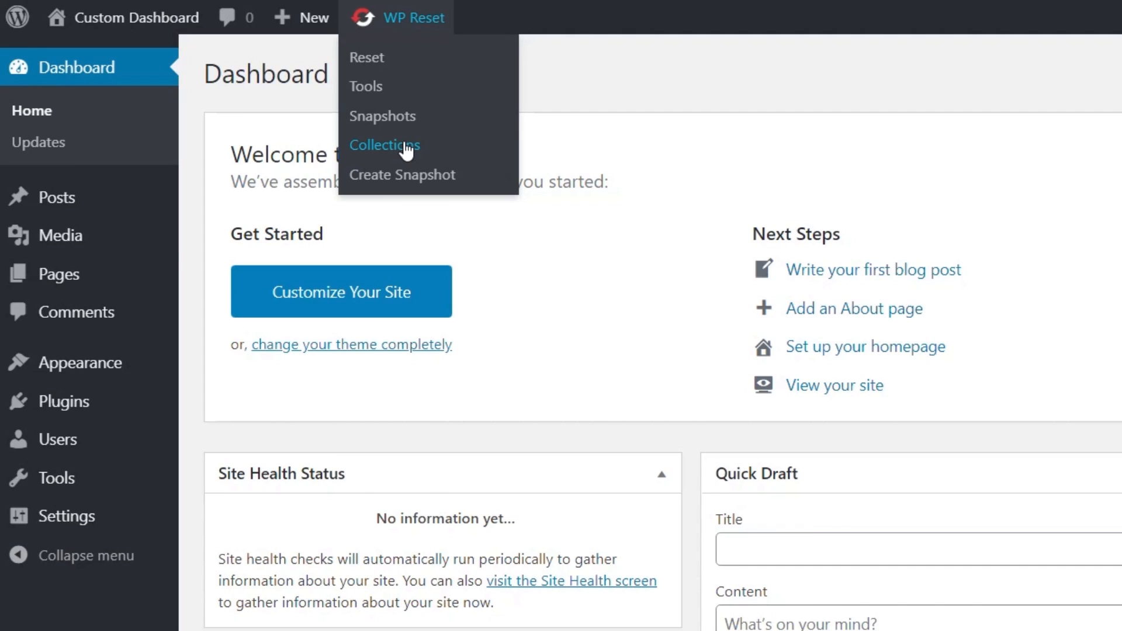
left_click(384, 145)
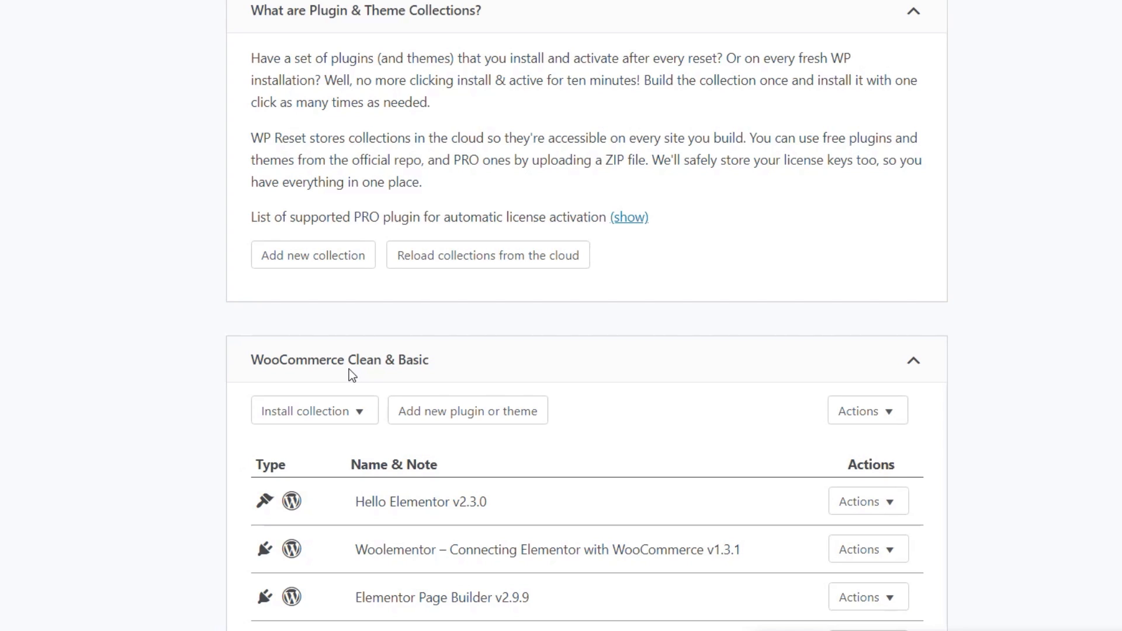
mouse_move(911, 377)
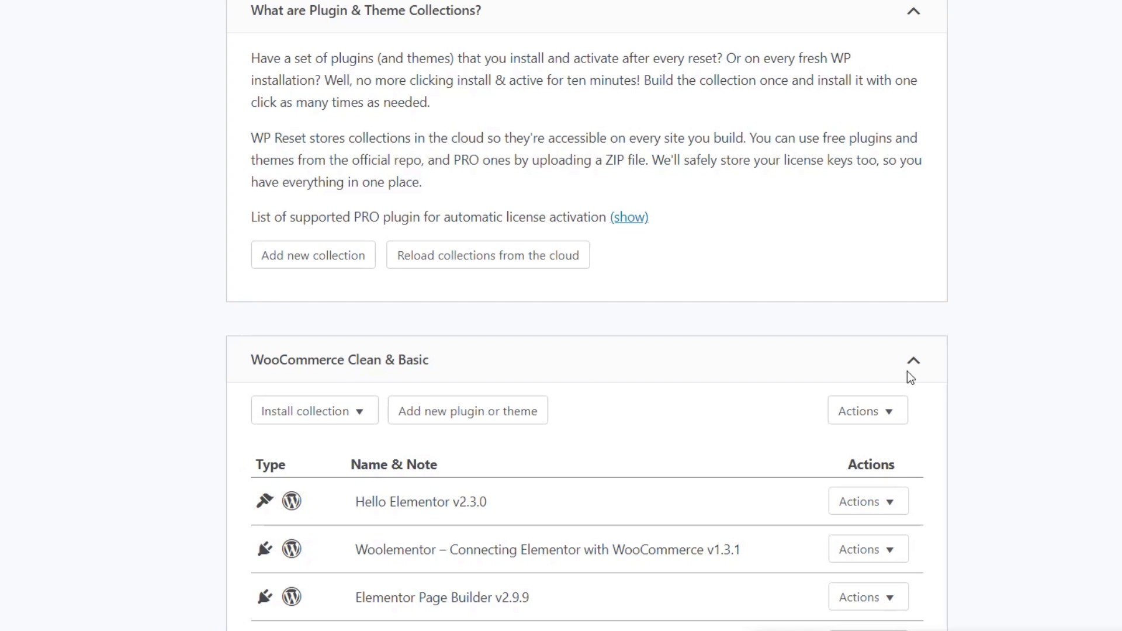
mouse_move(548, 377)
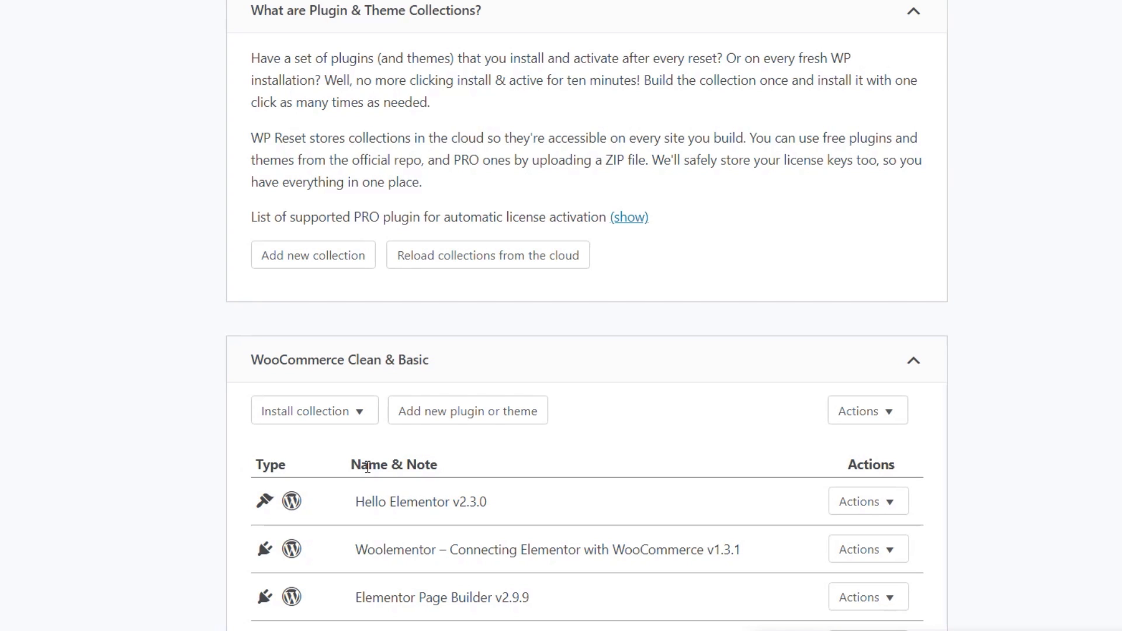
left_click(867, 411)
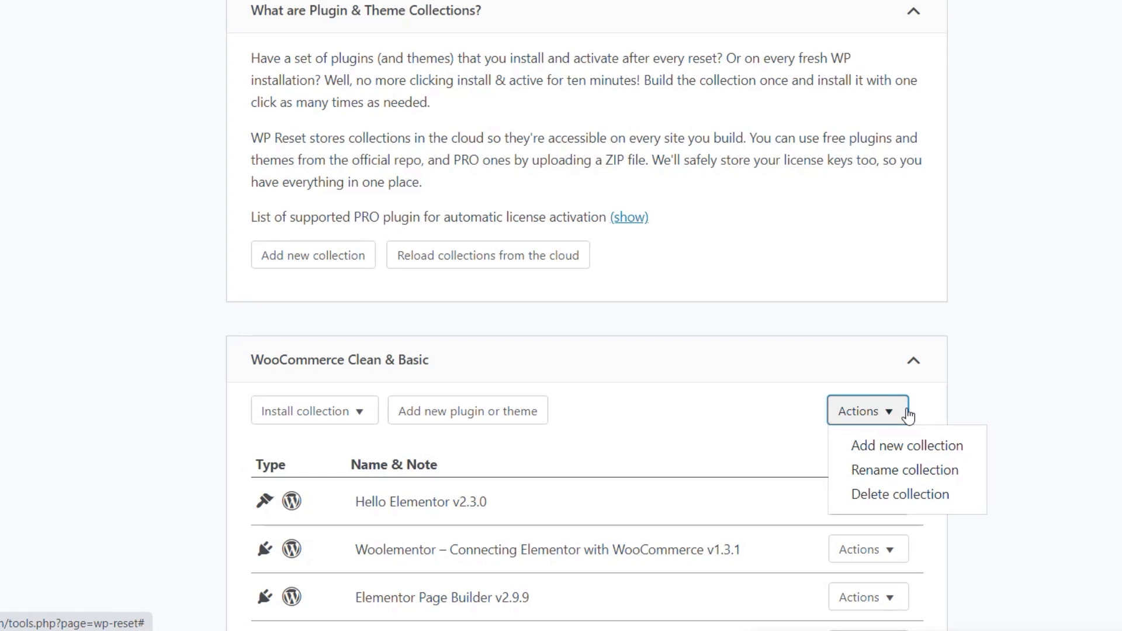
left_click(1034, 439)
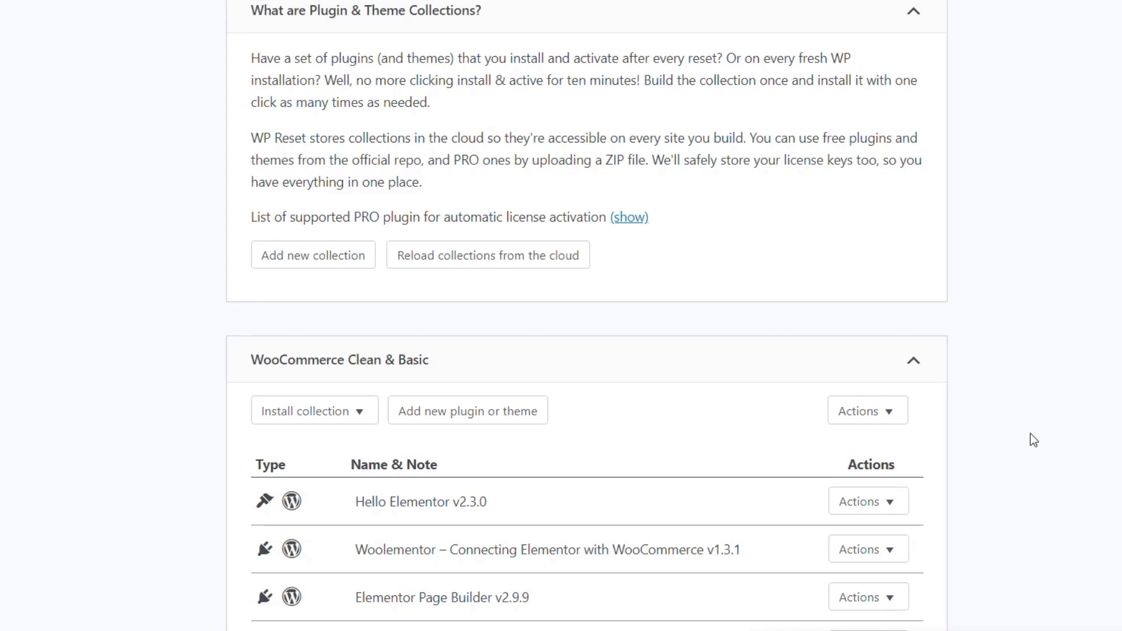
mouse_move(774, 525)
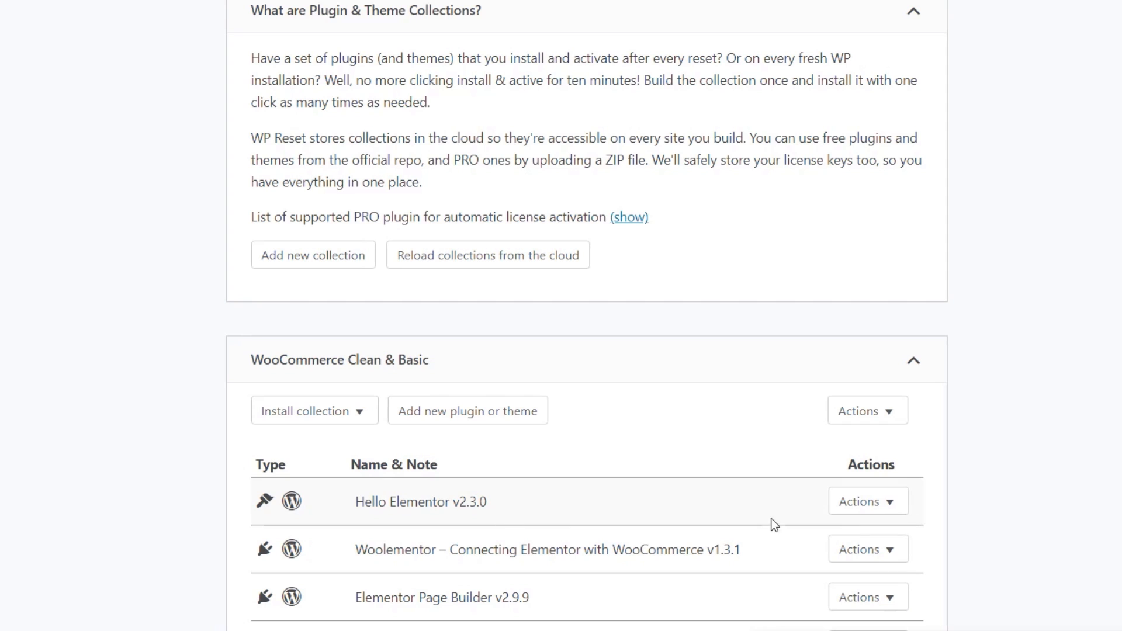
left_click(866, 501)
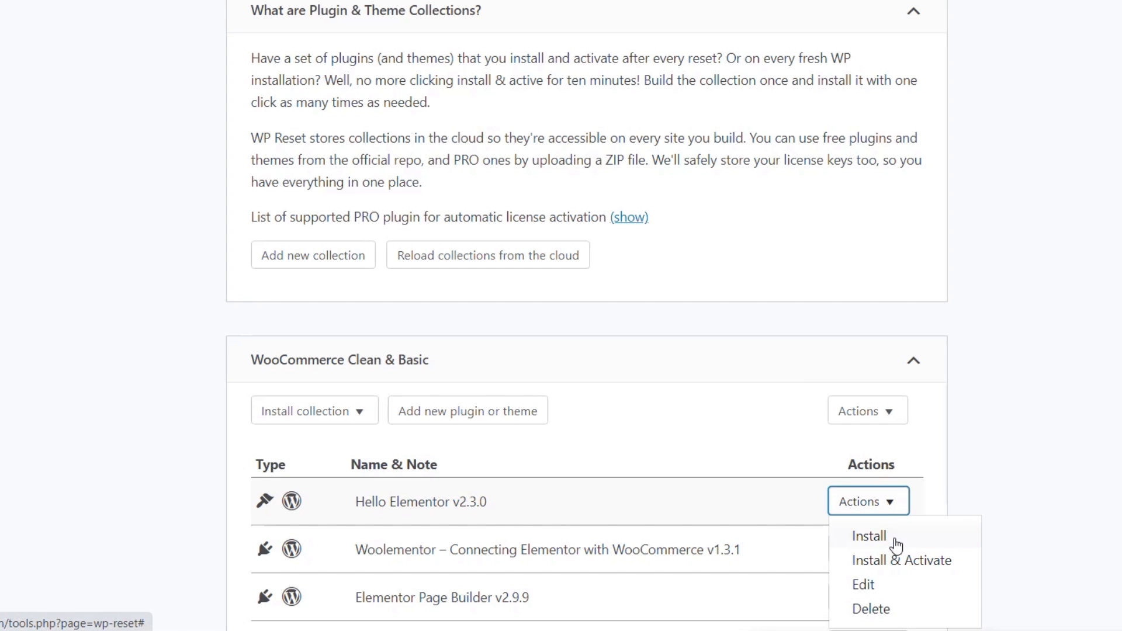
mouse_move(1075, 447)
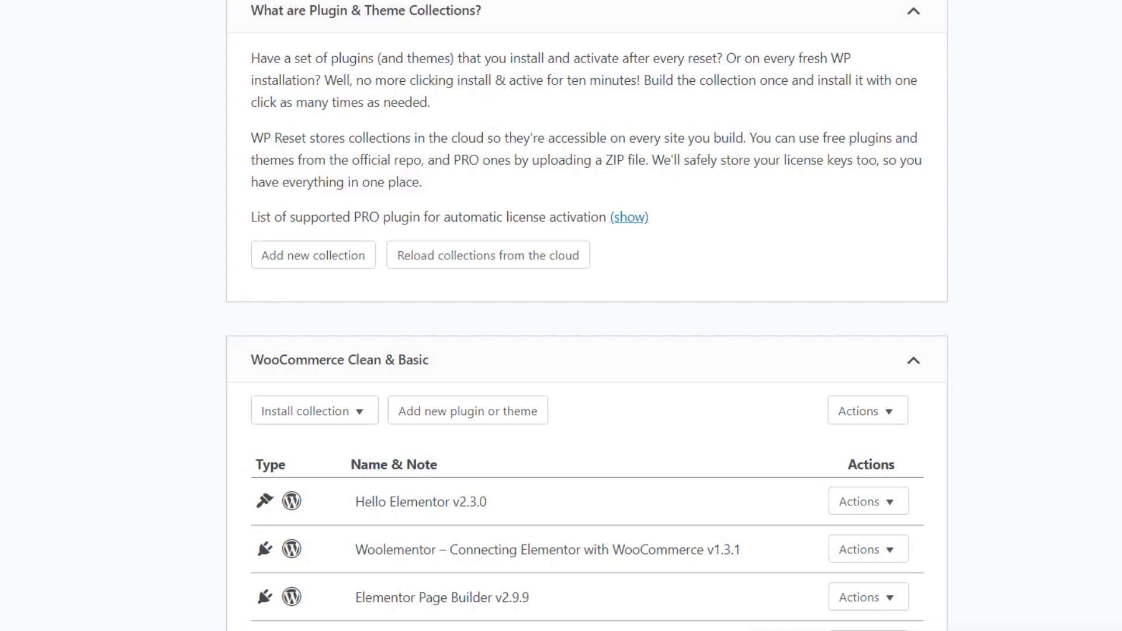
mouse_move(1091, 421)
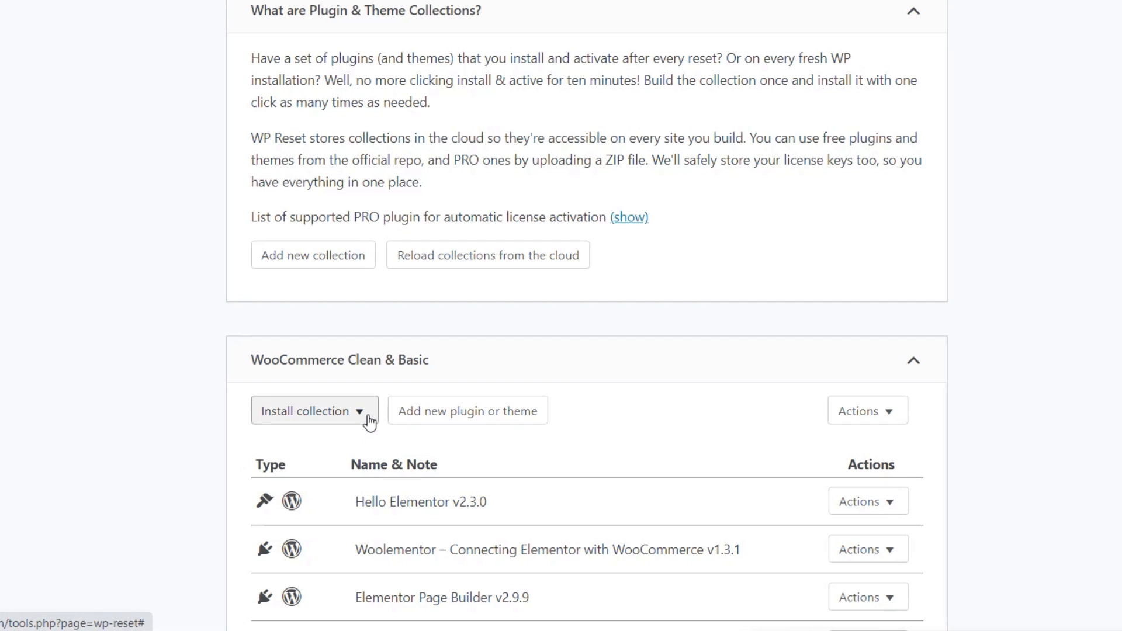
- Choose Install collection for WooCommerce Clean & Basic from its install dropdown
left_click(313, 411)
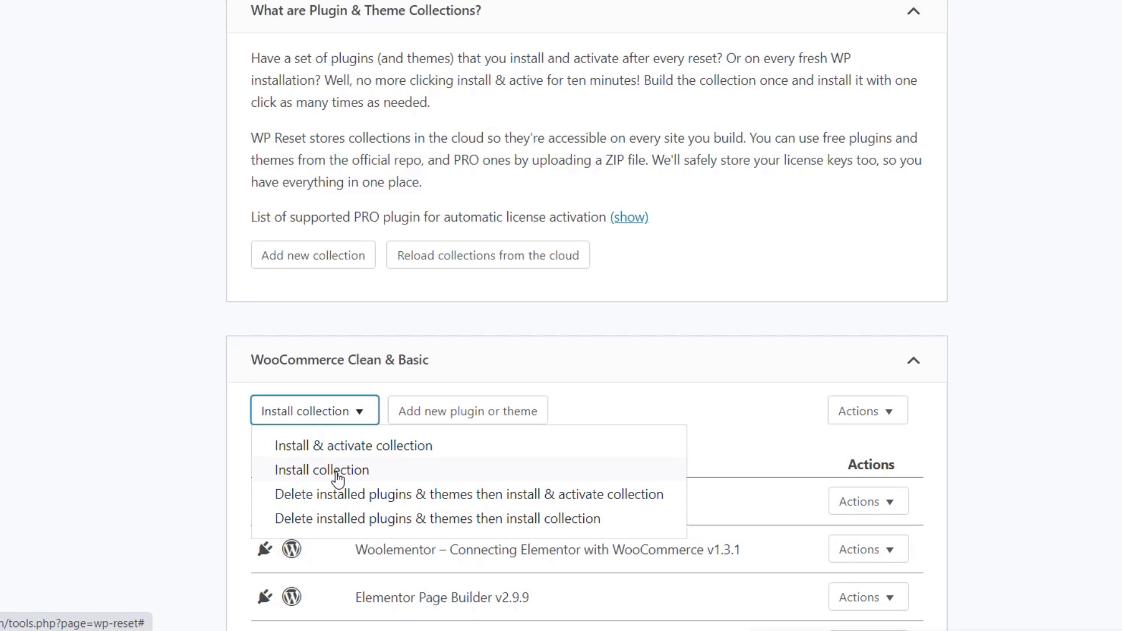
left_click(322, 469)
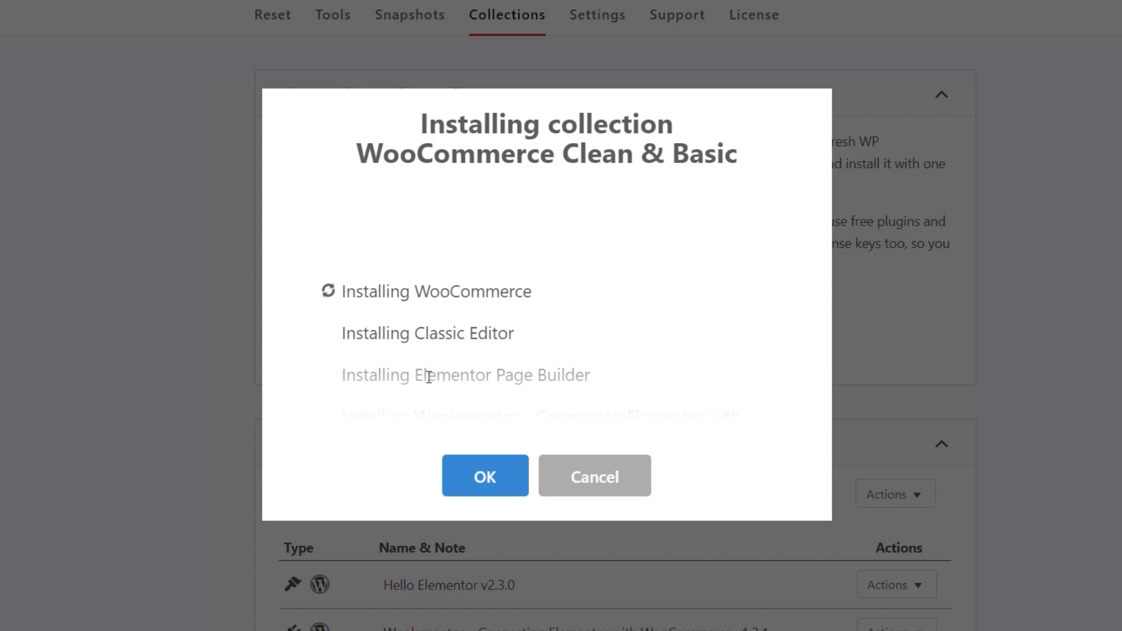
- Confirm the collection install and dismiss the 'Collection was installed successfully!' message
left_click(484, 475)
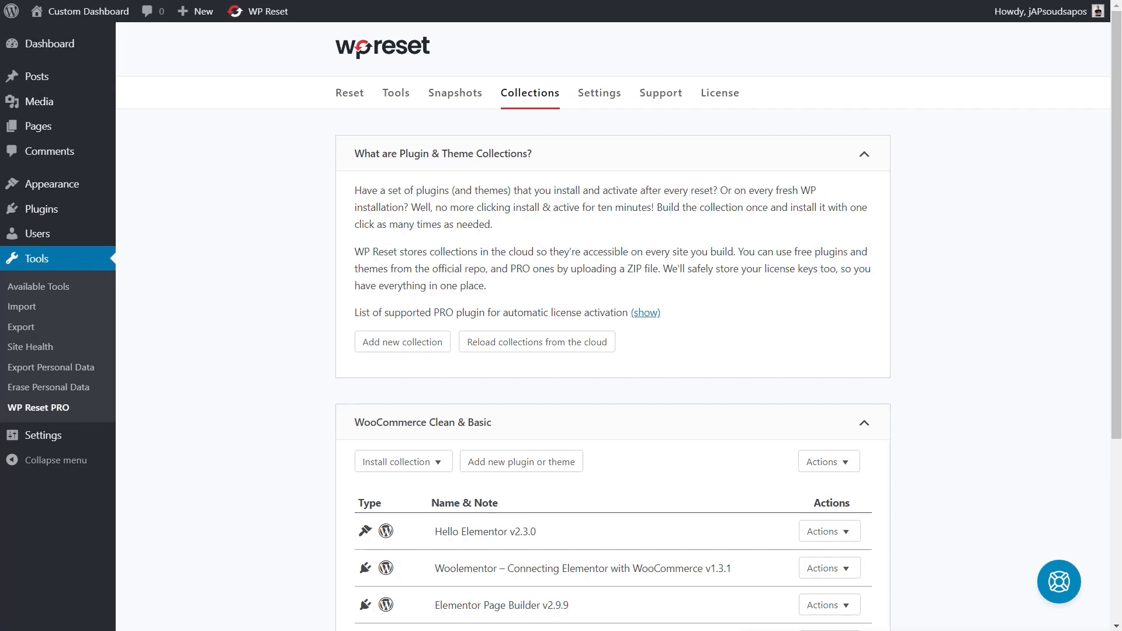
left_click(403, 461)
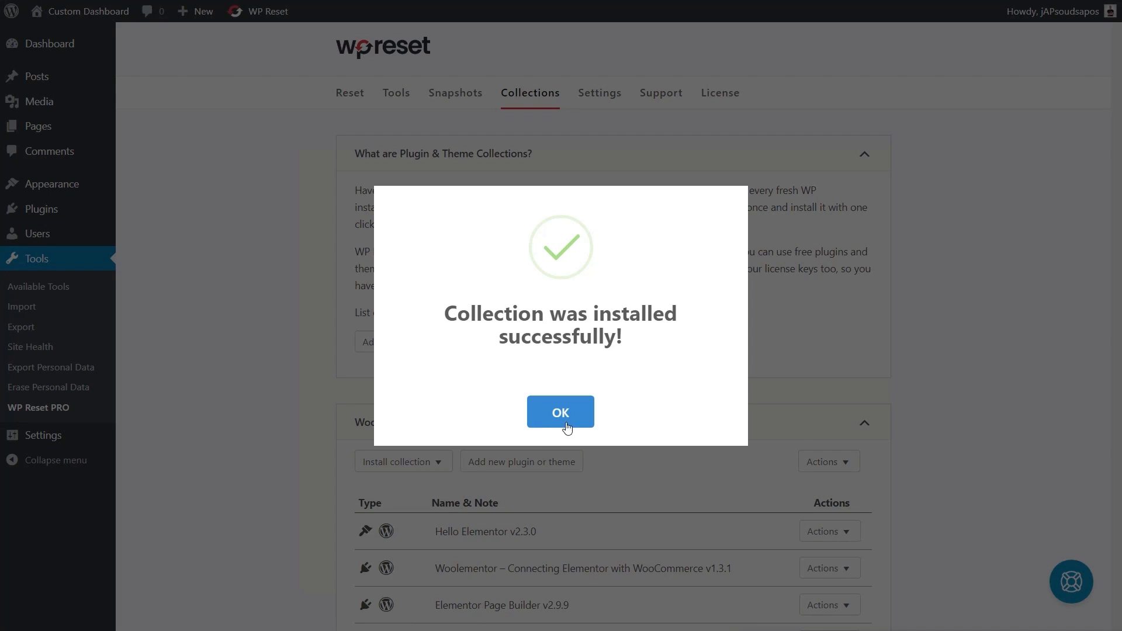
left_click(561, 413)
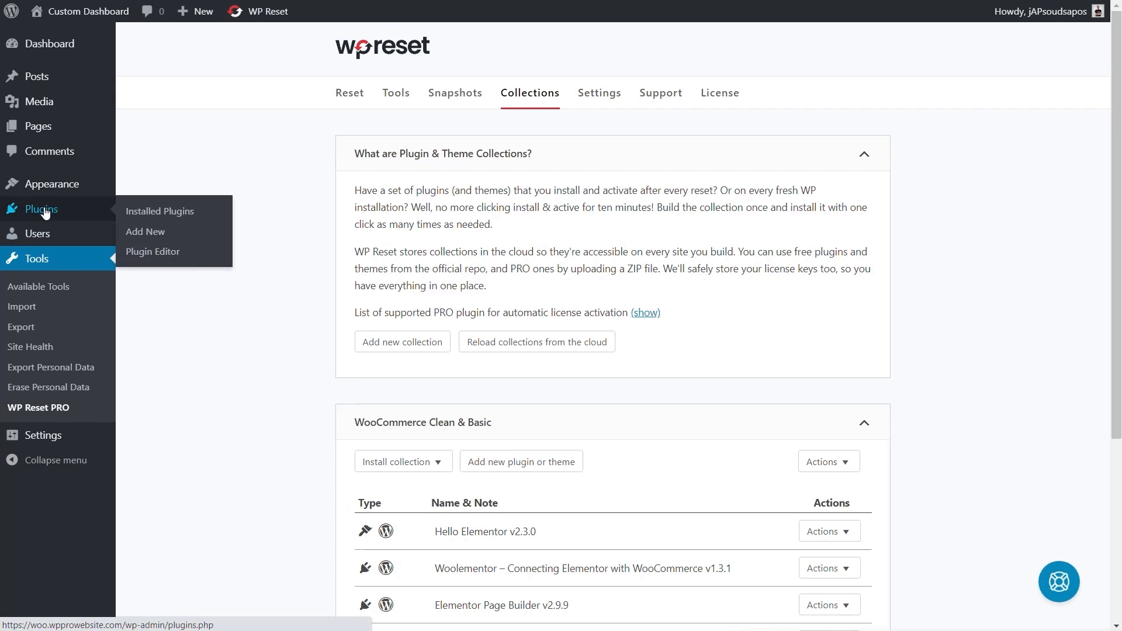
- Go to Installed Plugins from the admin sidebar
left_click(160, 211)
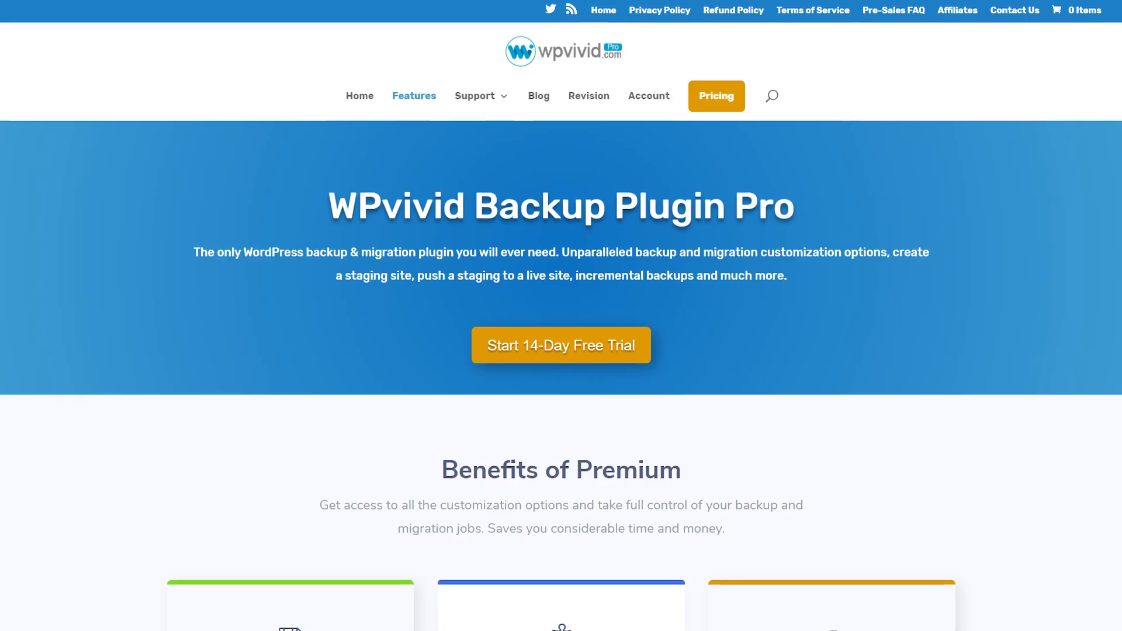
- Scroll the WPvivid Backup Plugin Pro page to the Free and Pro comparison table
scroll("down", 3)
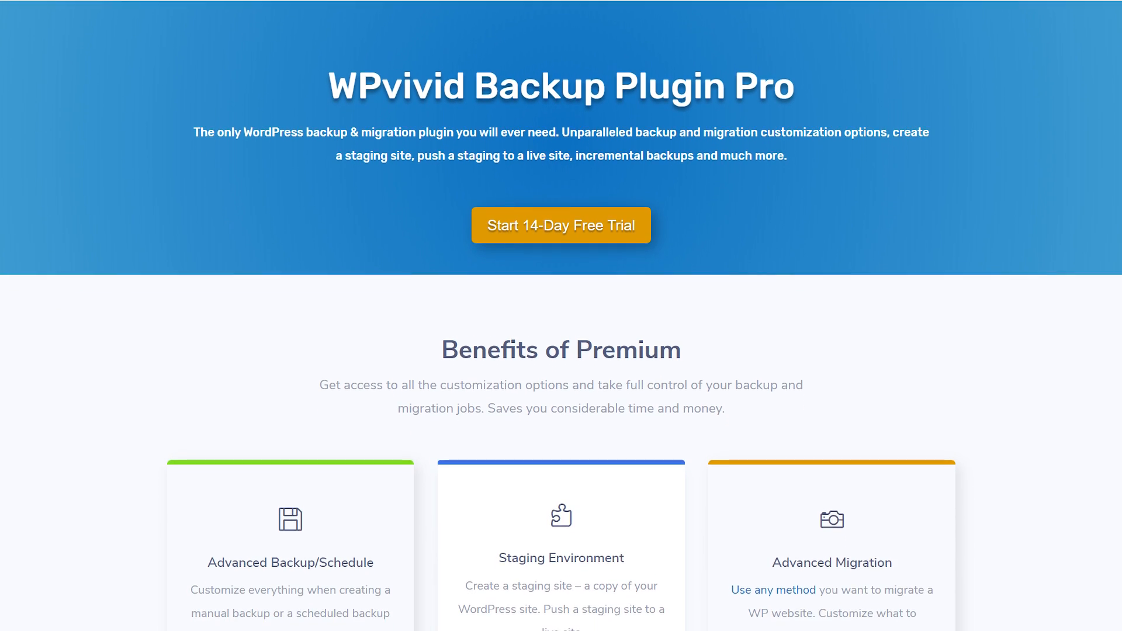
scroll("down", 3)
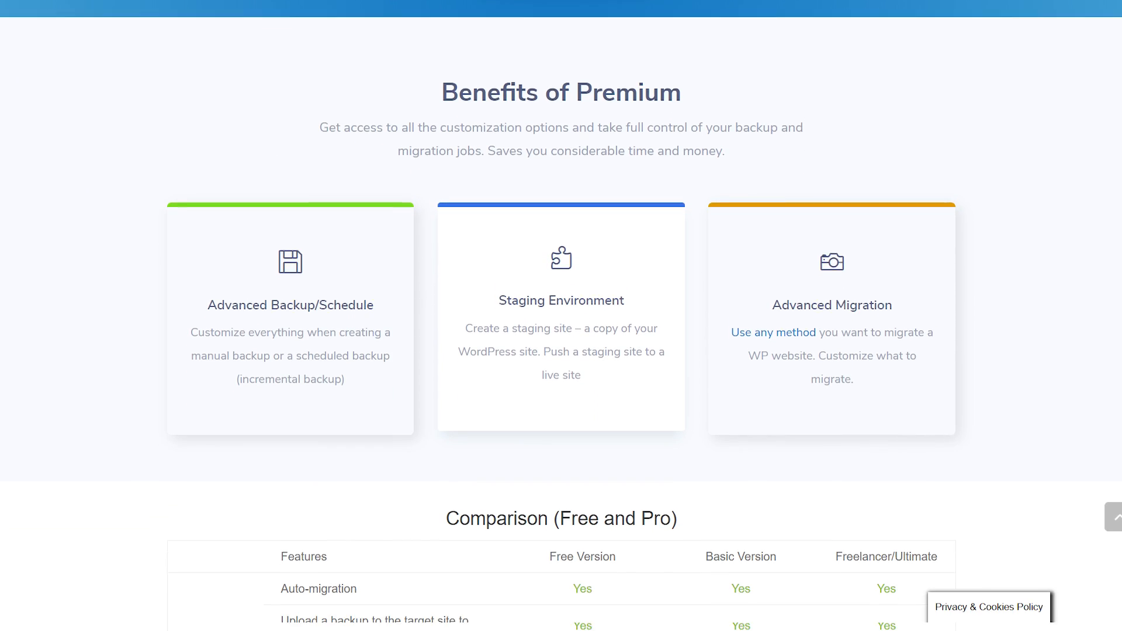
scroll("down", 3)
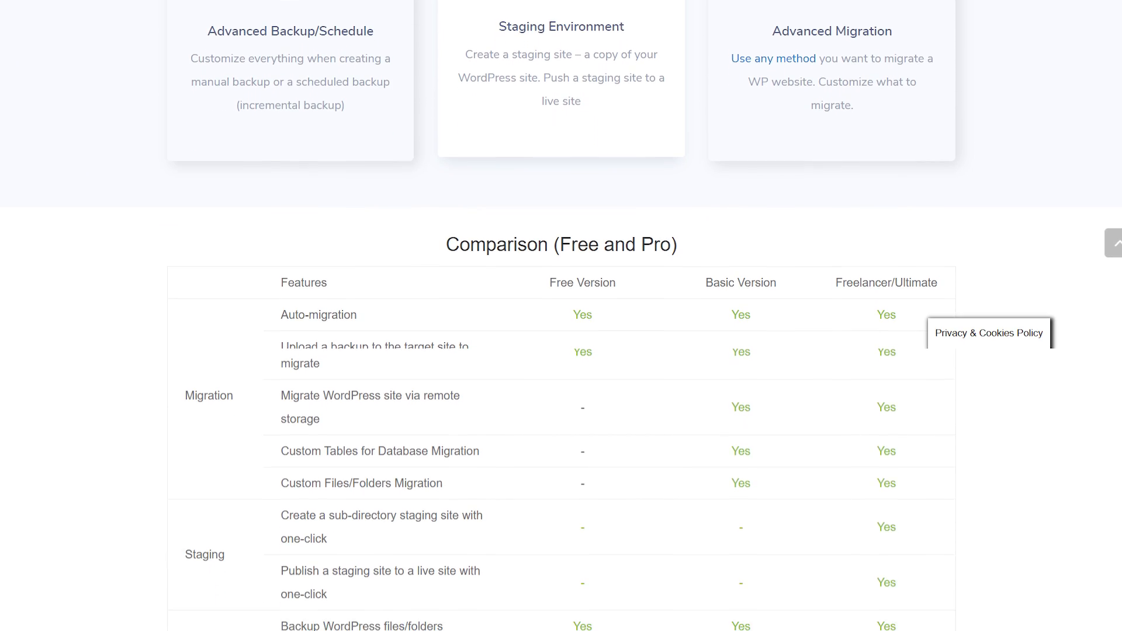
scroll("down", 3)
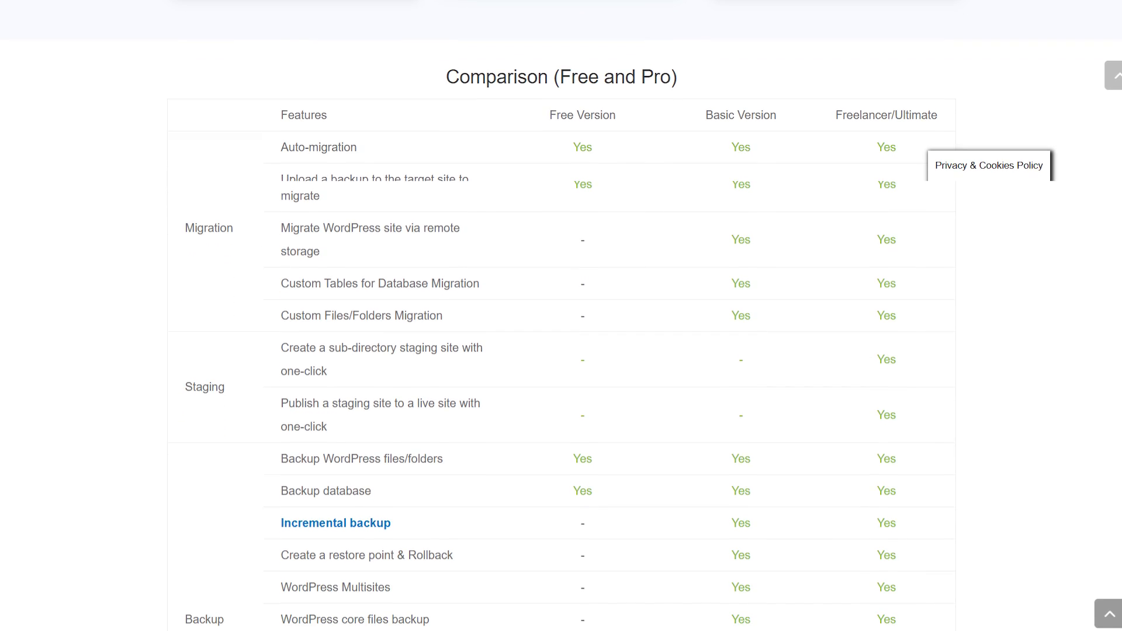
scroll("up", 3)
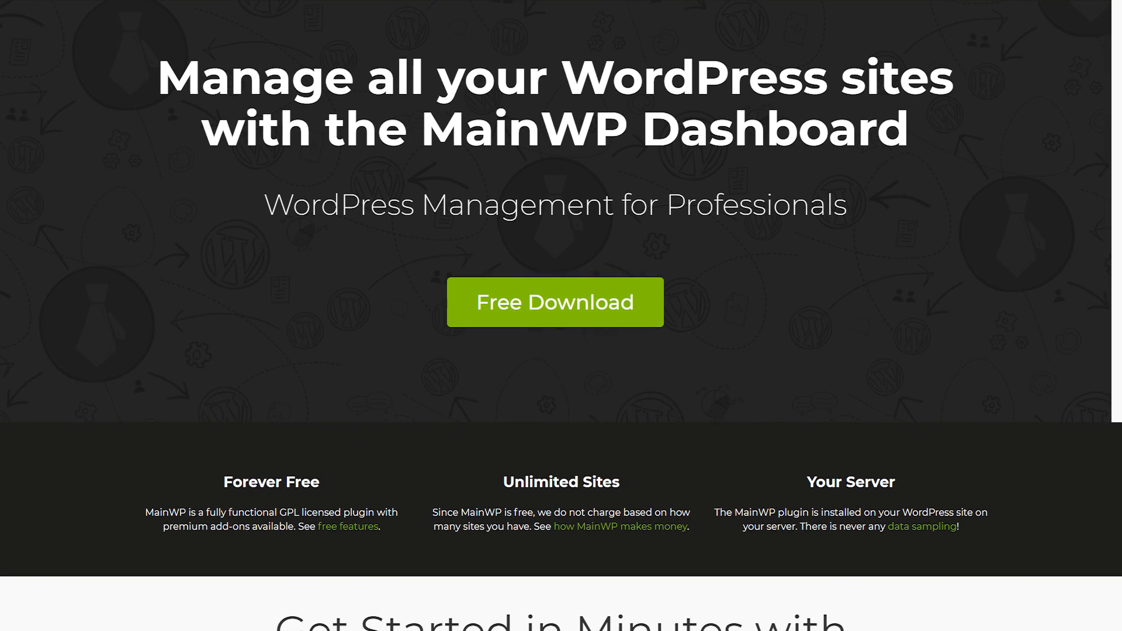
- Scroll the MainWP homepage to the 3 Easy Steps and statistics banner
scroll("down", 3)
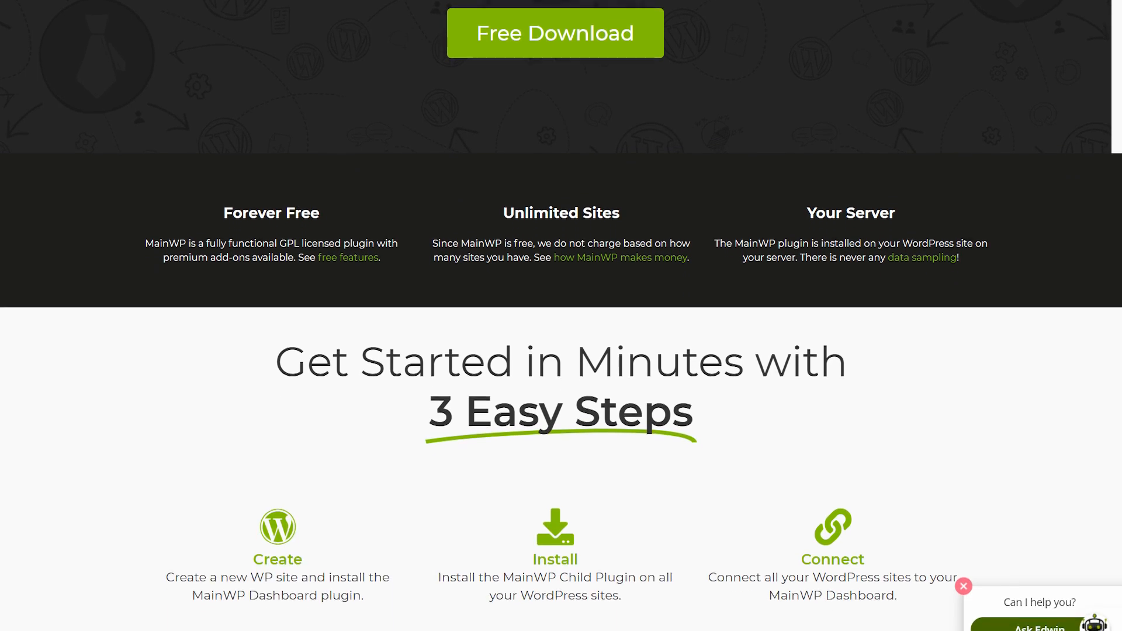
scroll("down", 3)
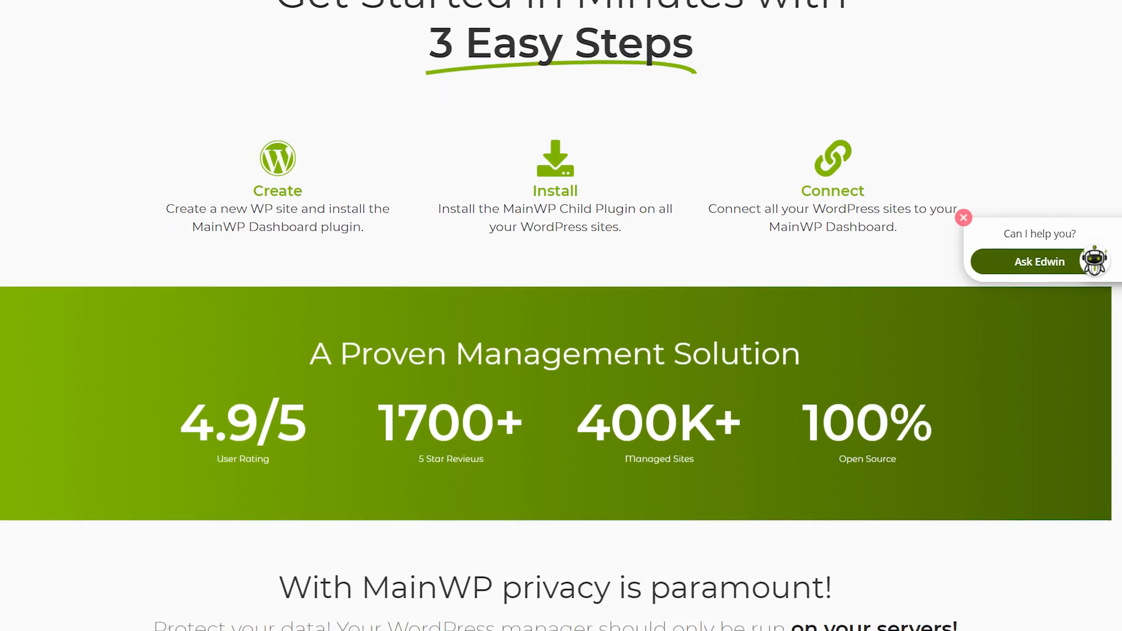